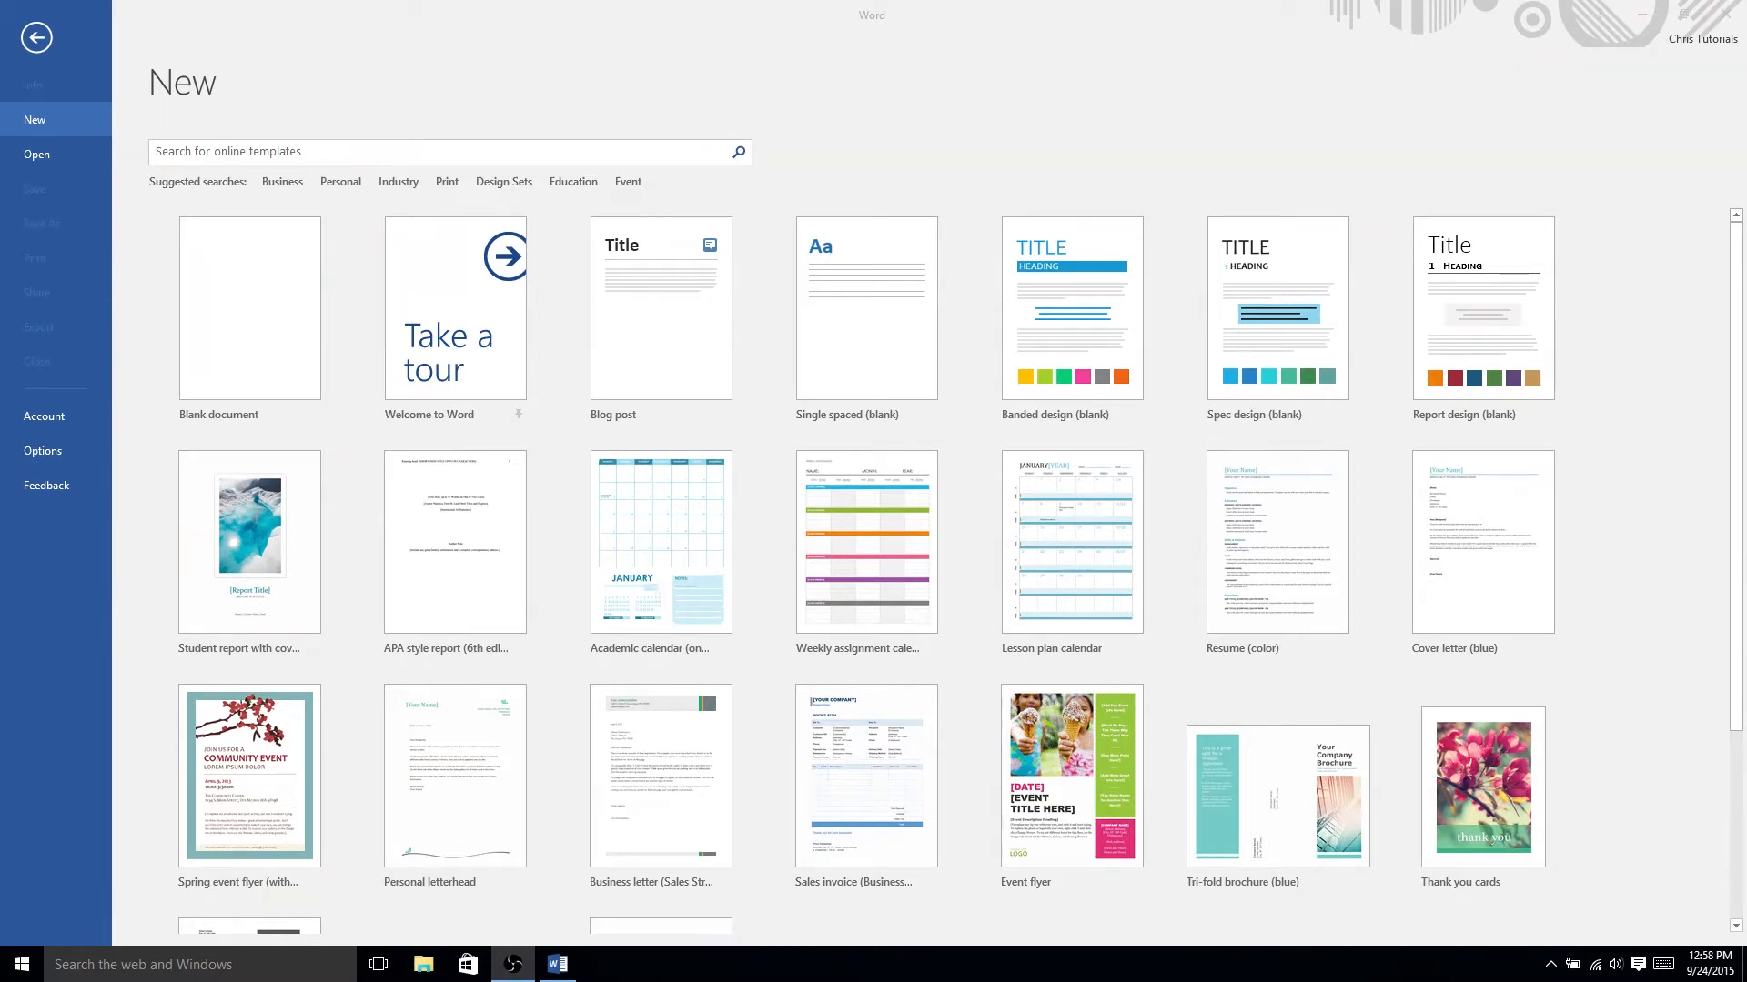
mouse_move(660, 309)
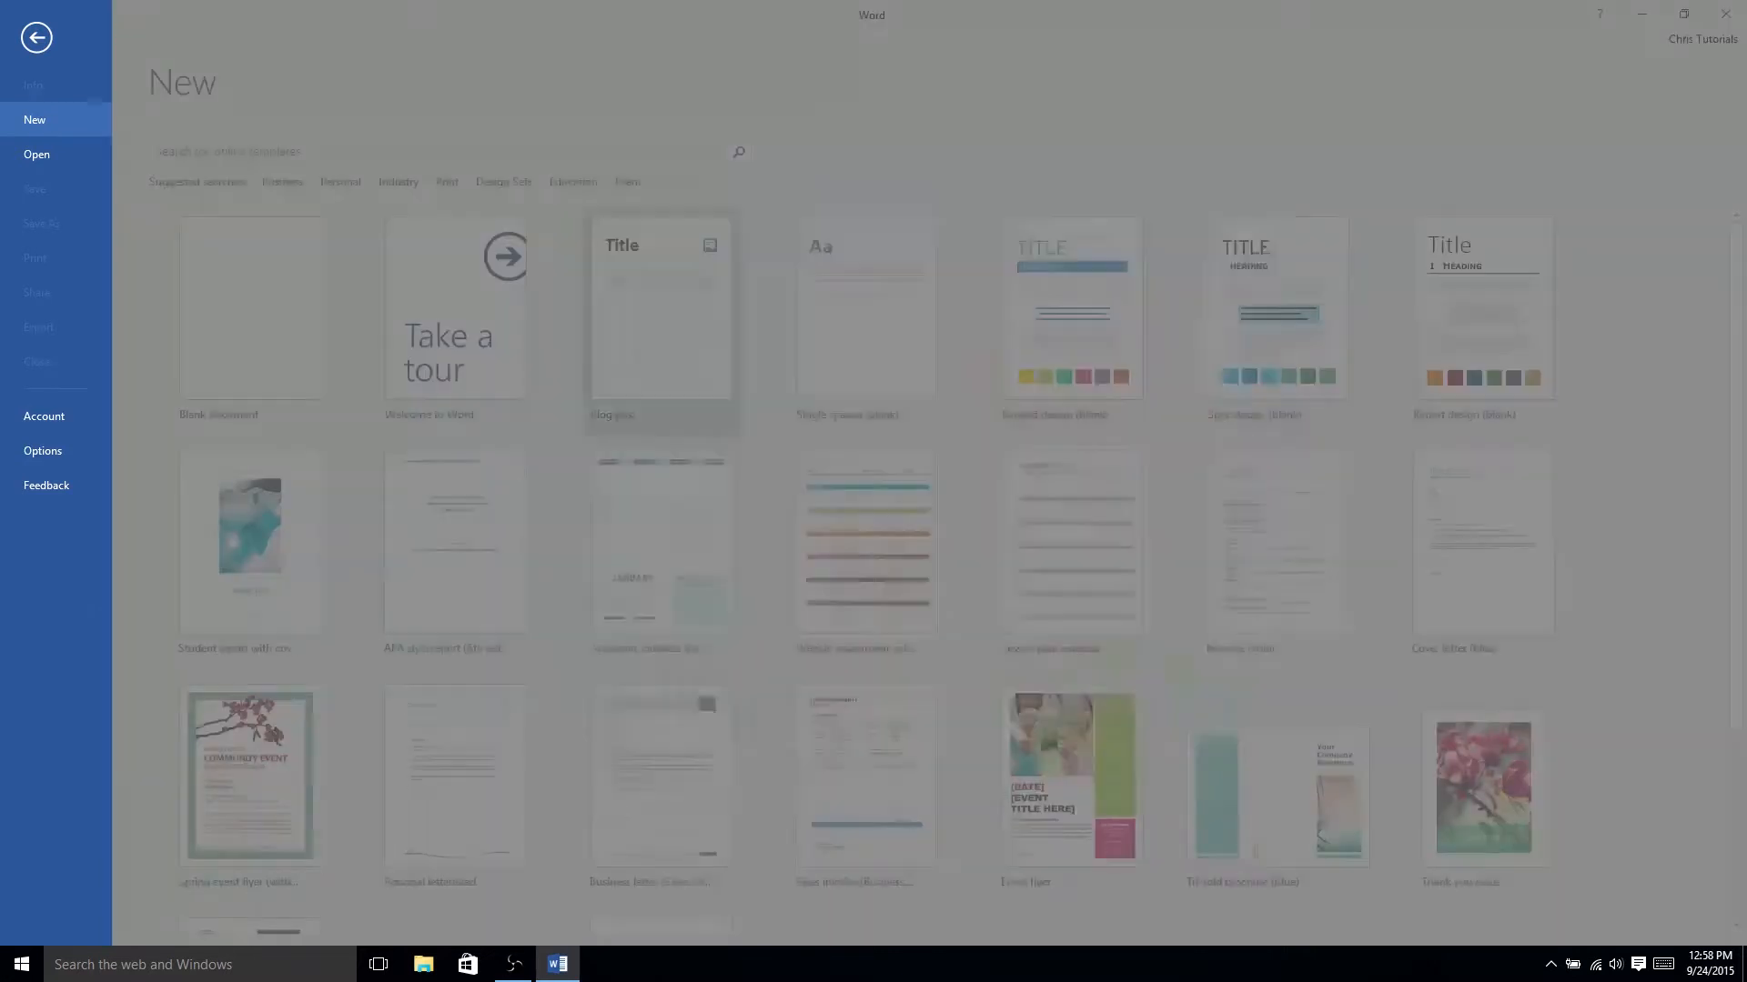
- Create a new Blog Post document so the Register a Blog Account prompt appears
click(660, 314)
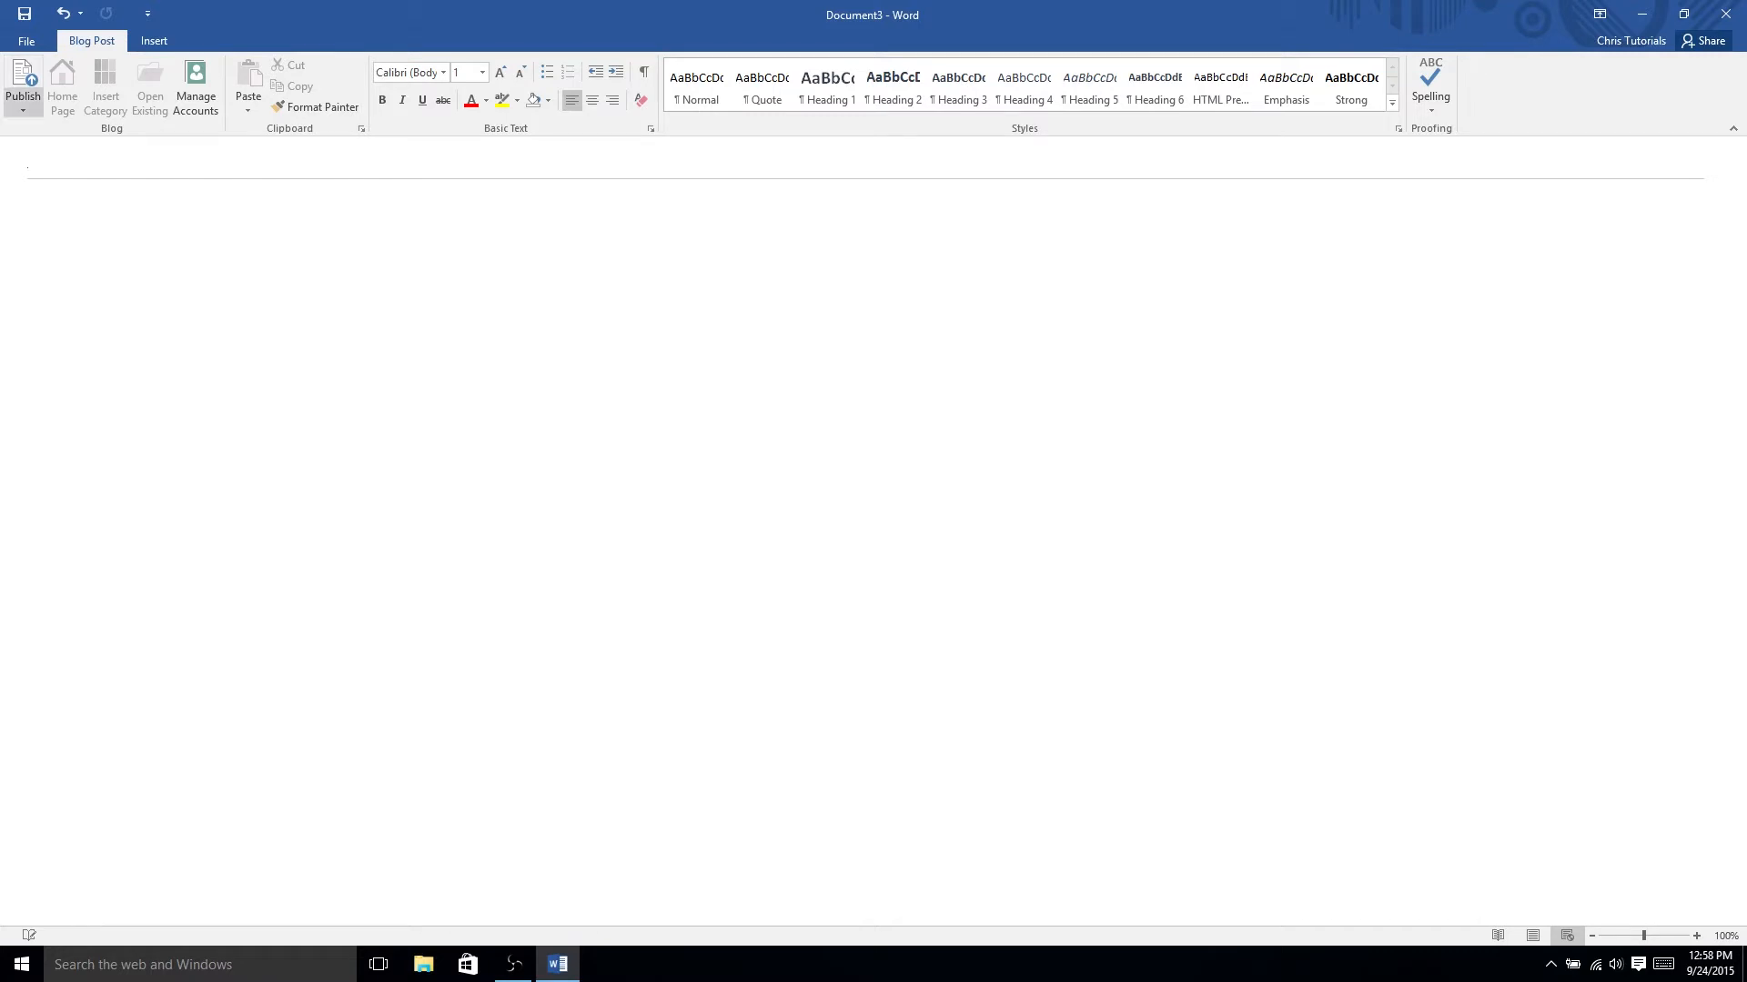
mouse_move(18, 77)
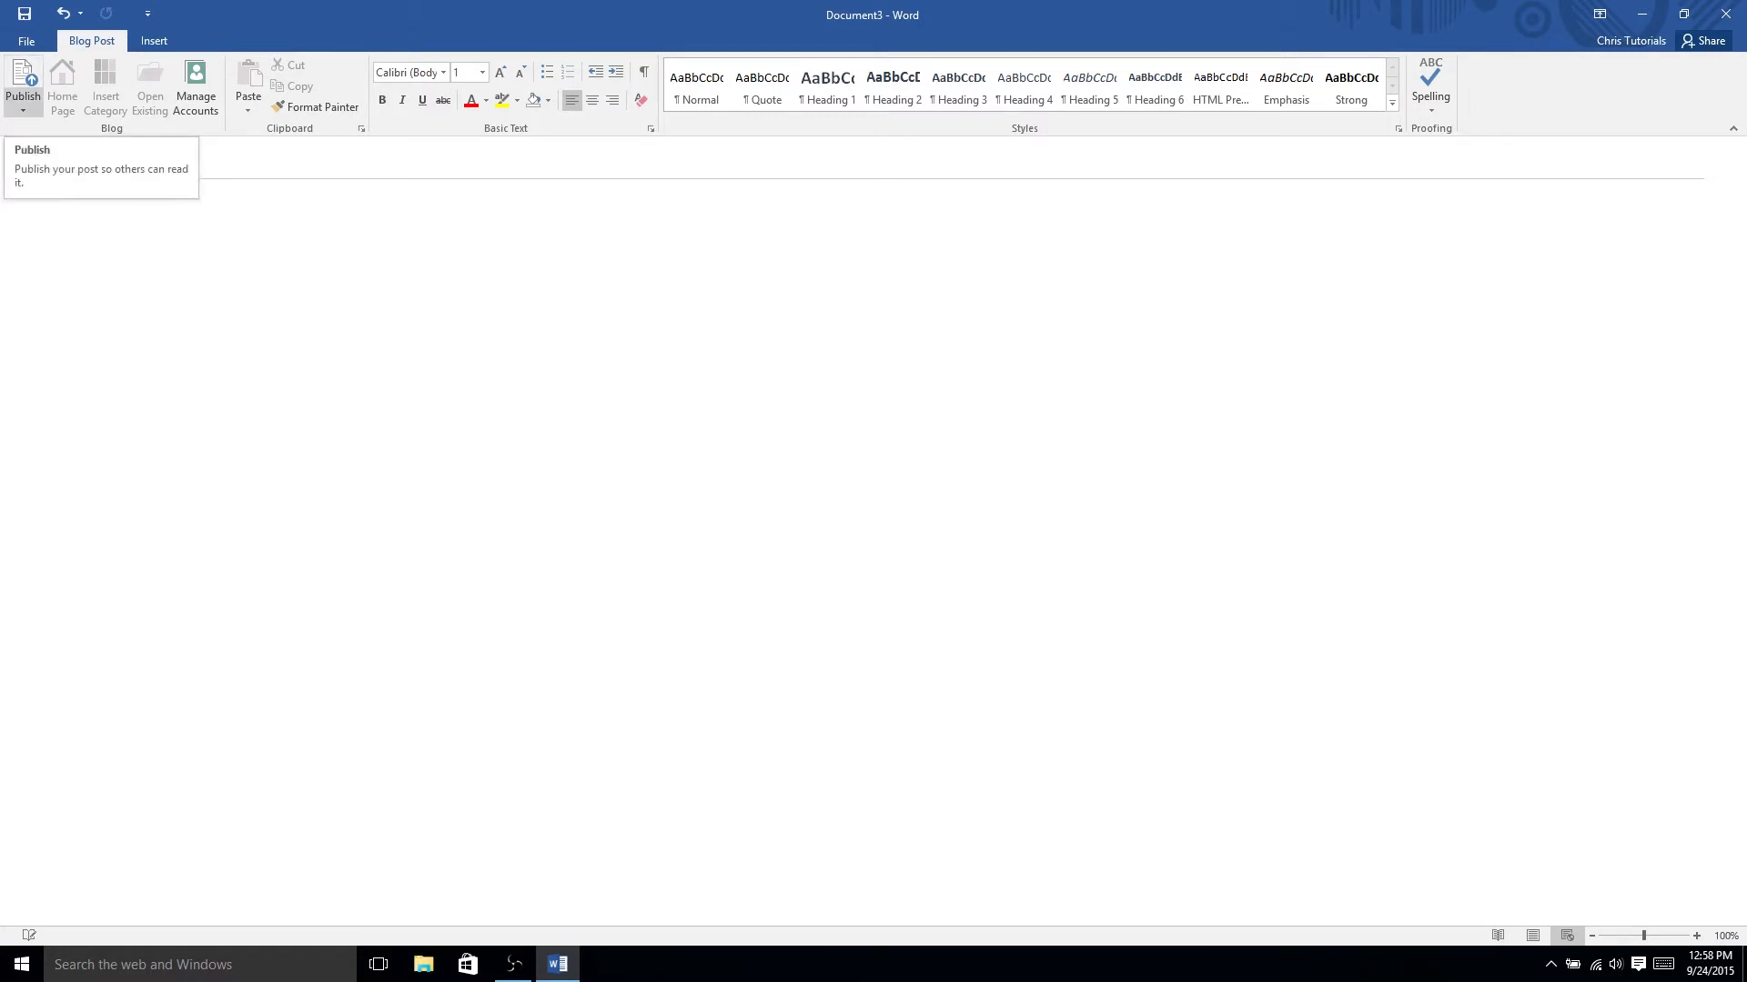
click(22, 77)
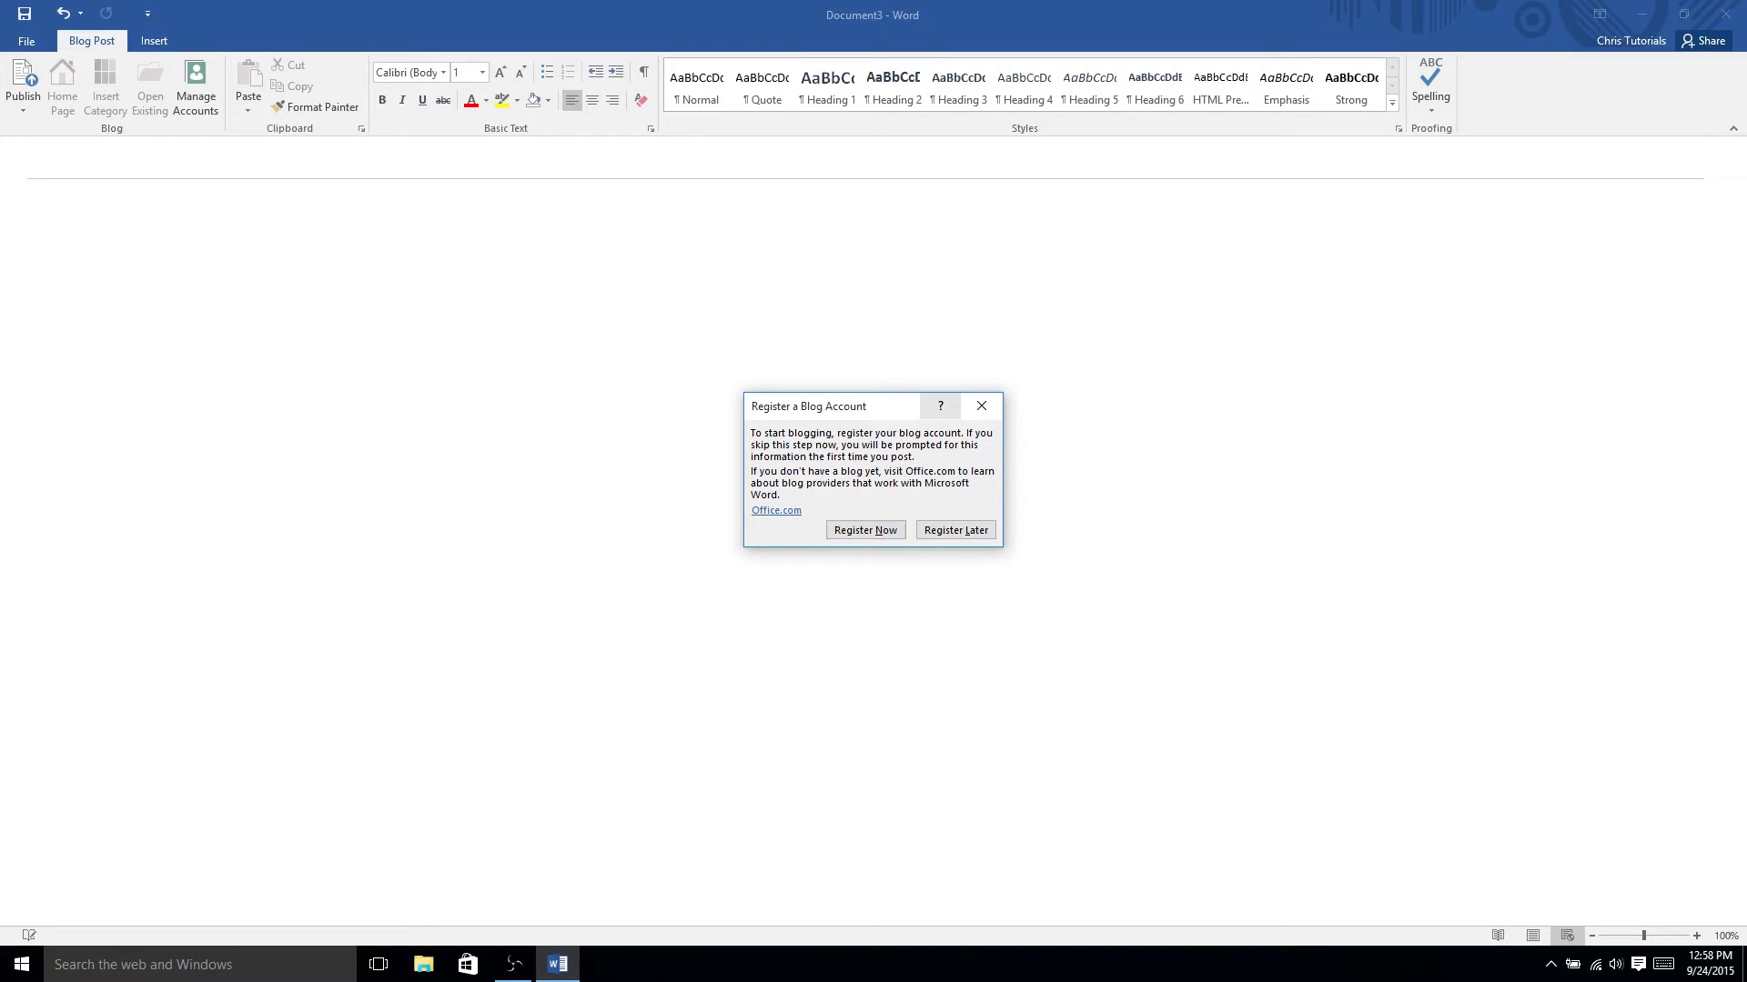
- Choose Register Now and pick WordPress from the Blog provider list
click(865, 529)
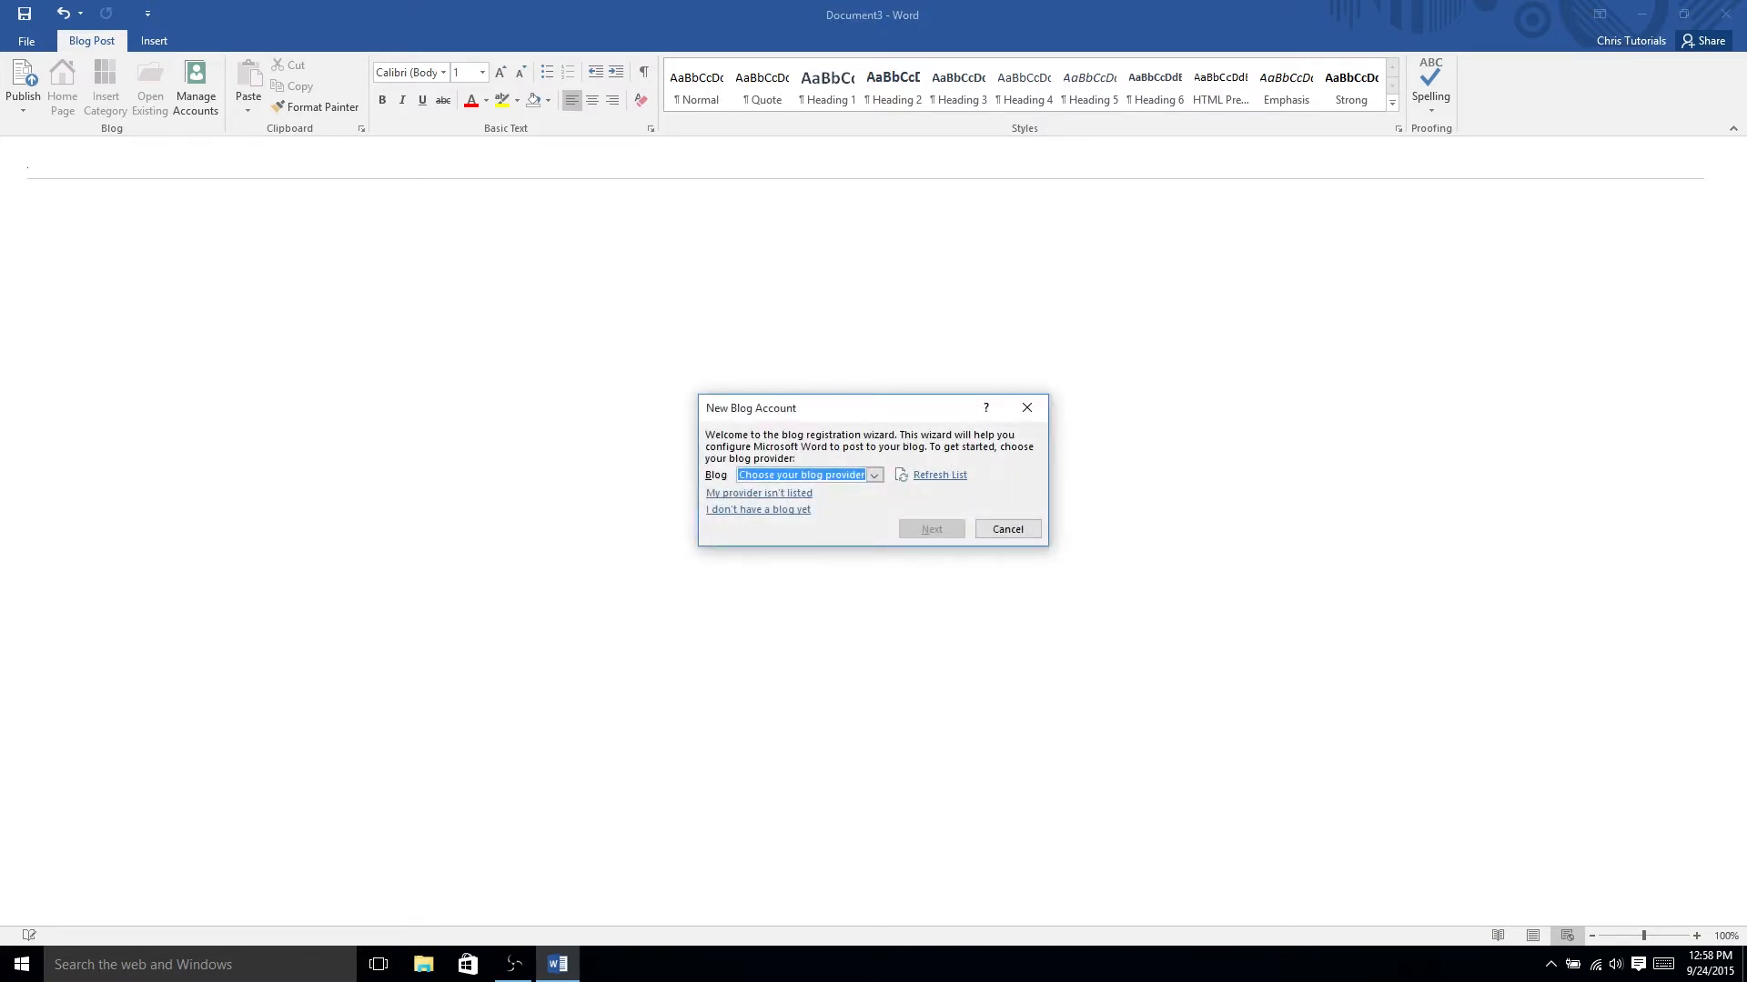
click(874, 475)
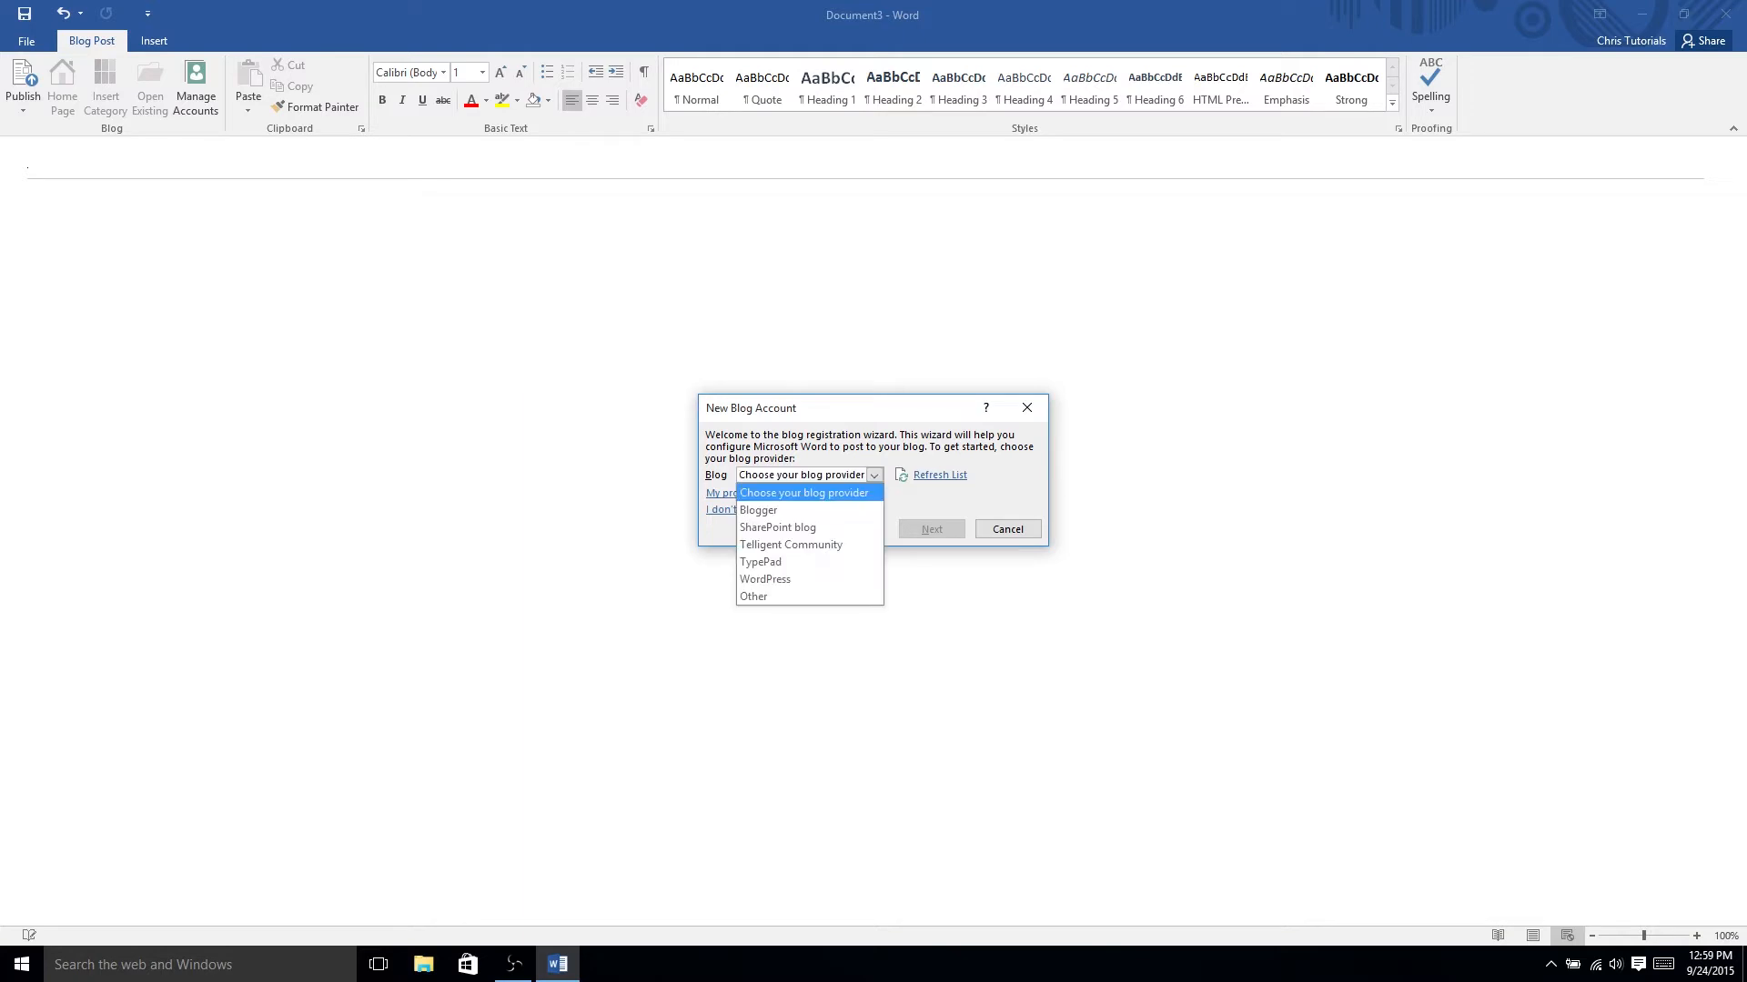
mouse_move(765, 578)
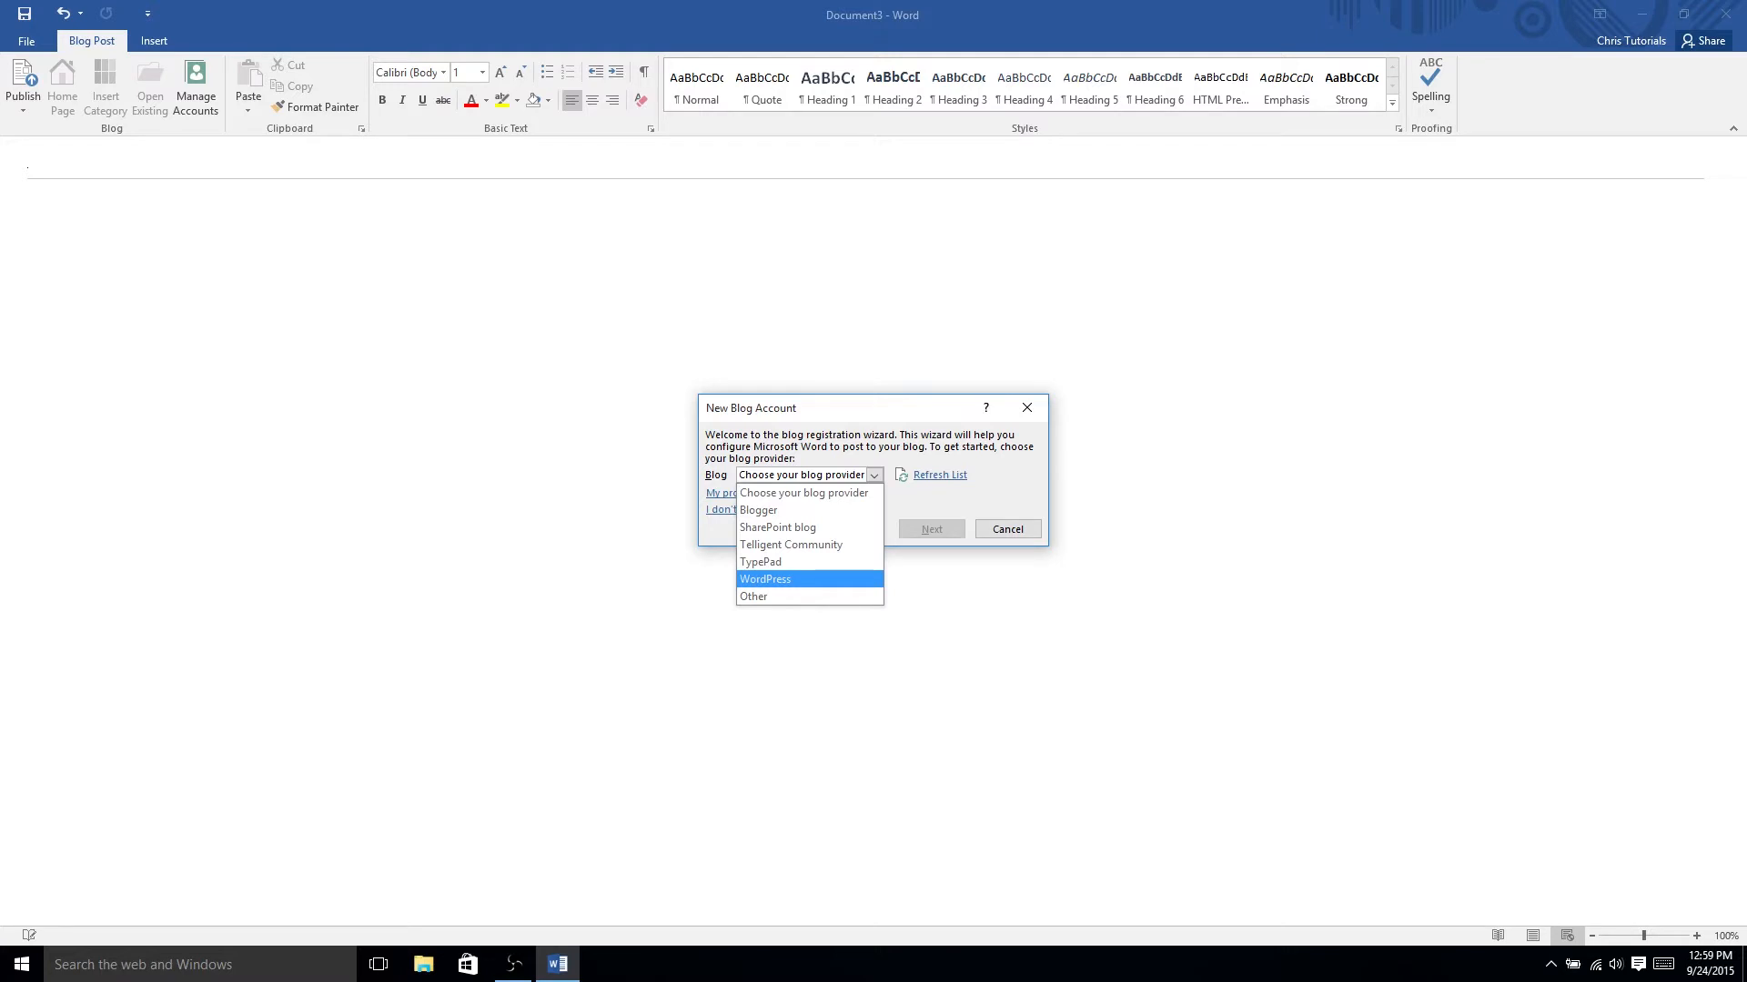
mouse_move(758, 510)
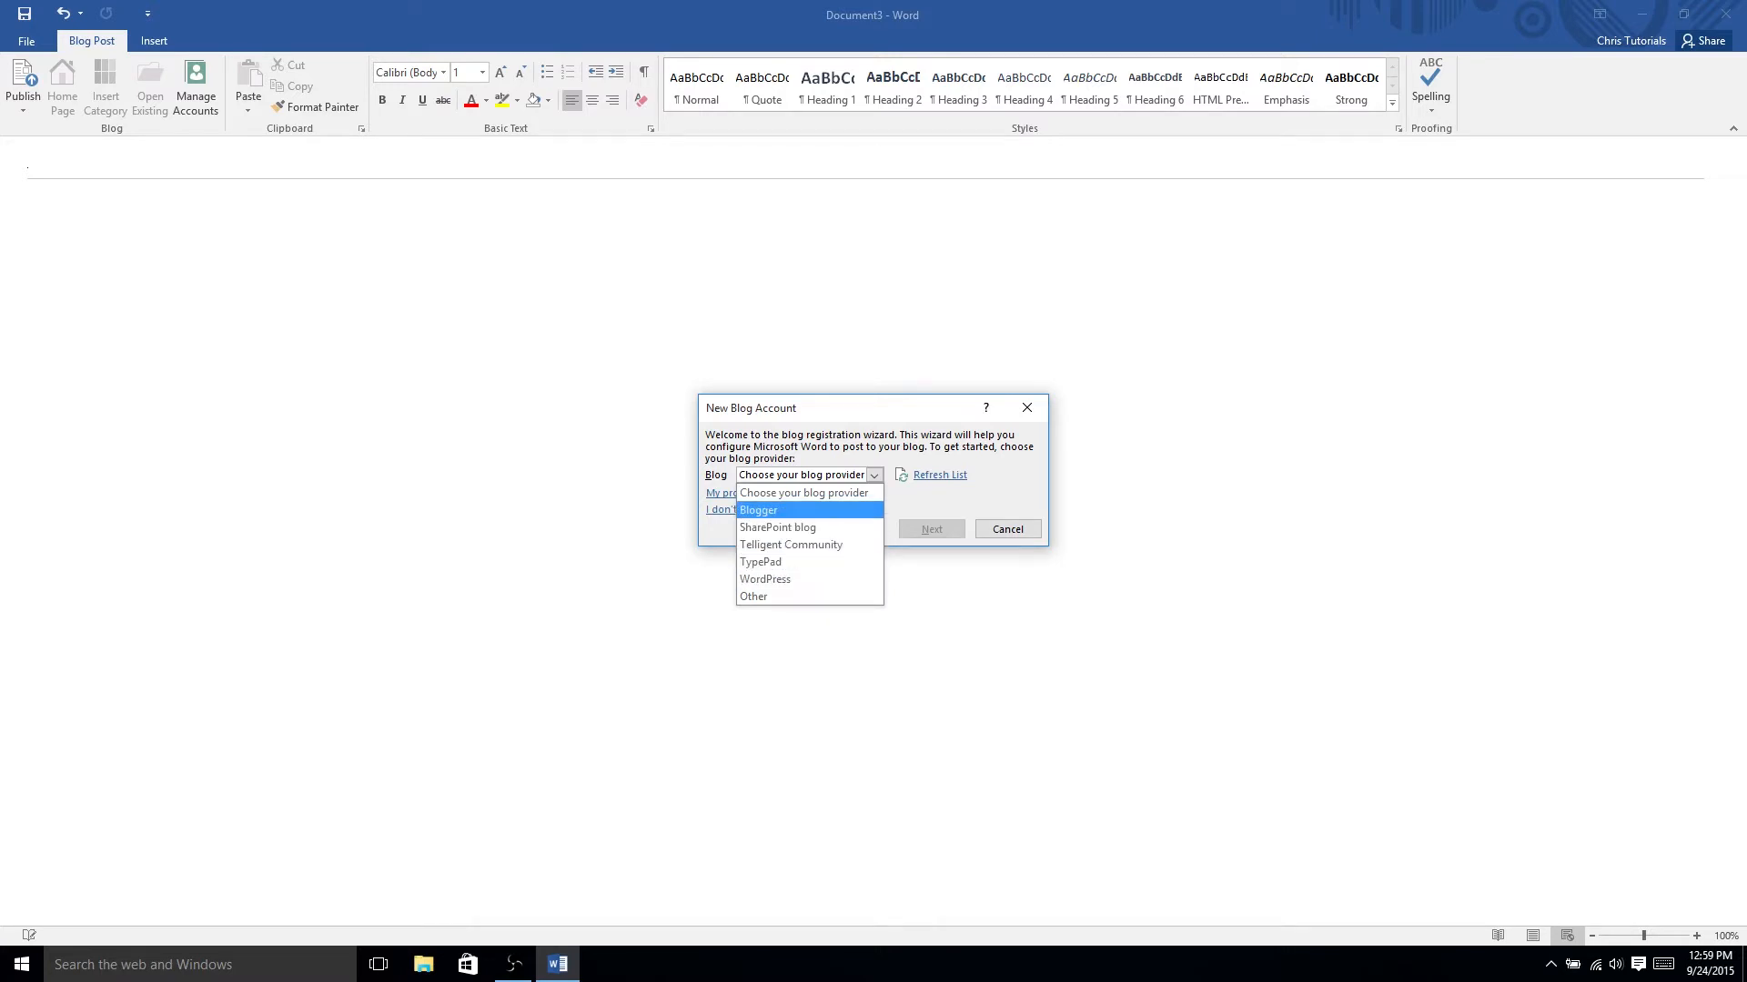
mouse_move(760, 561)
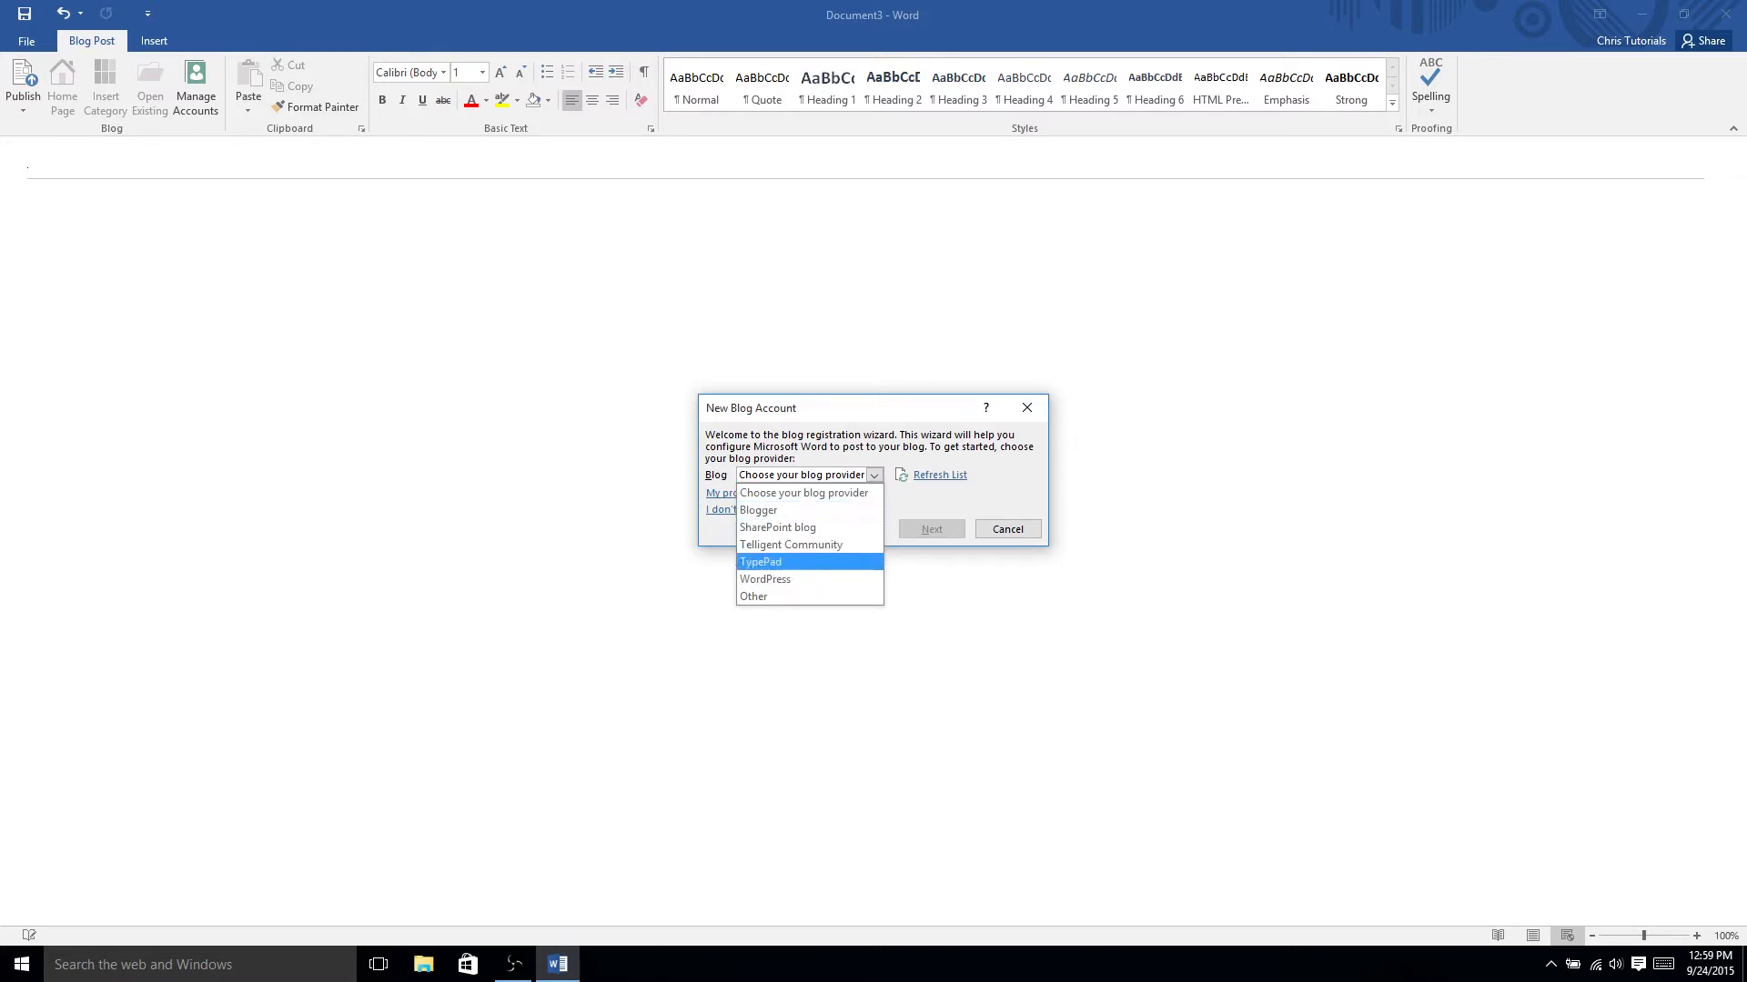
mouse_move(758, 509)
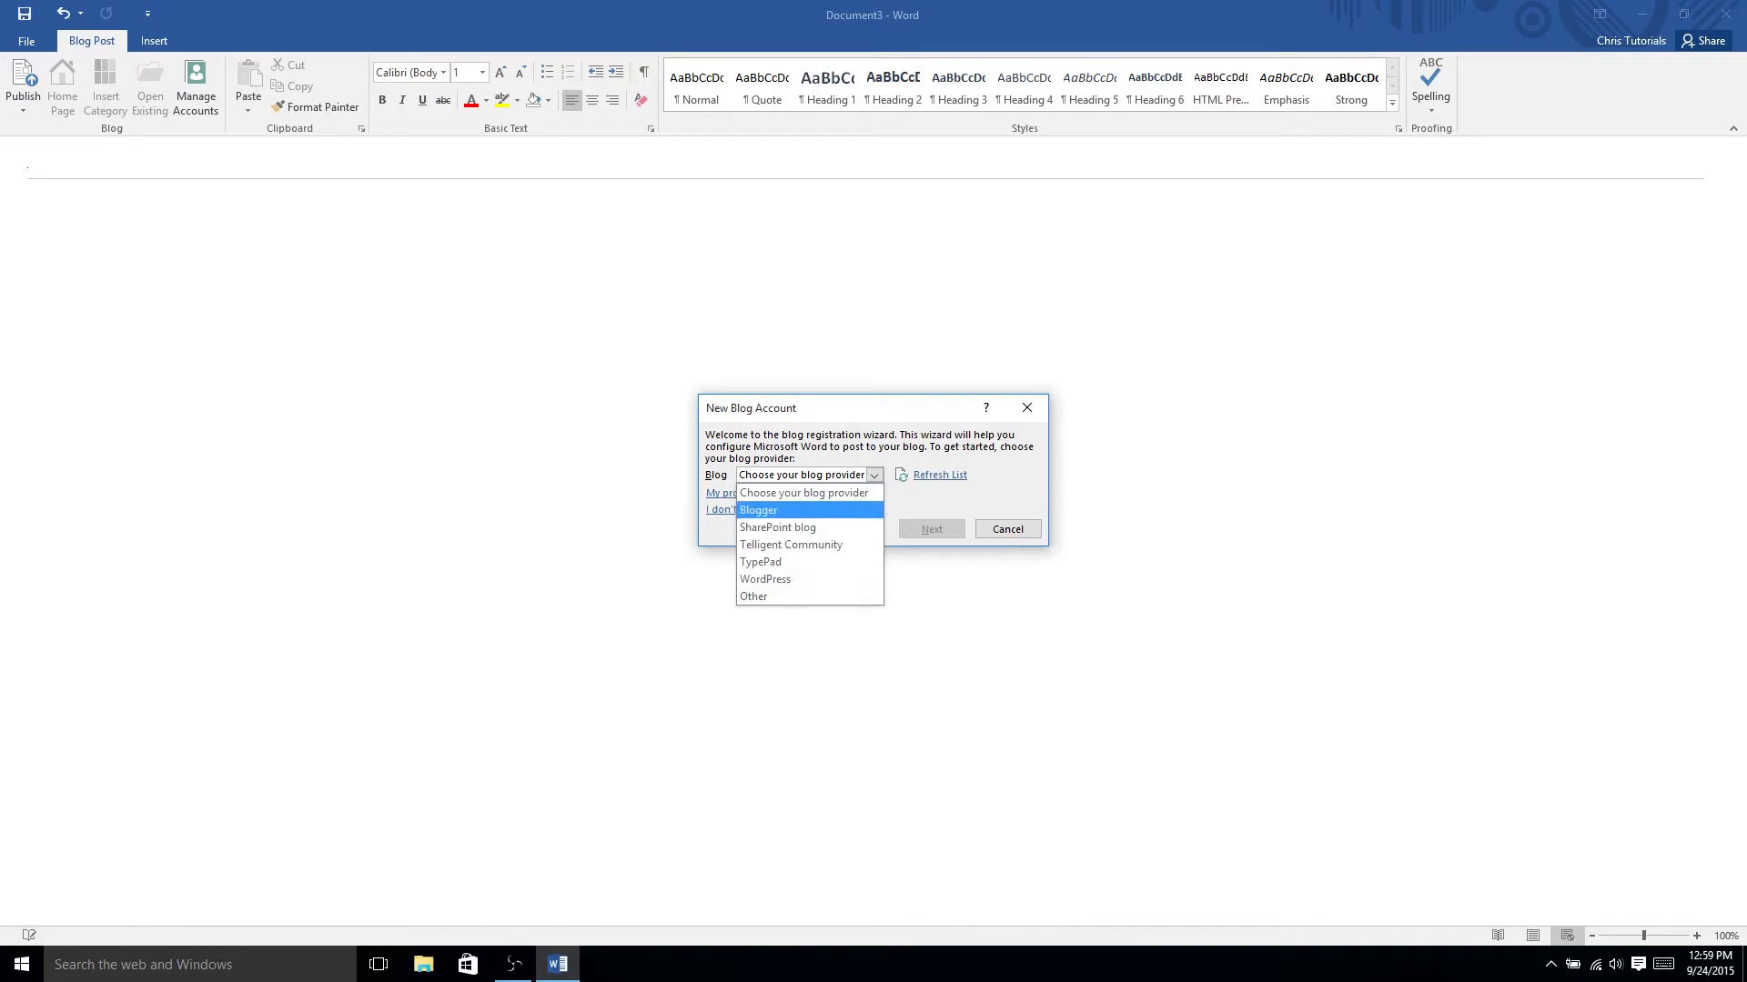
mouse_move(792, 545)
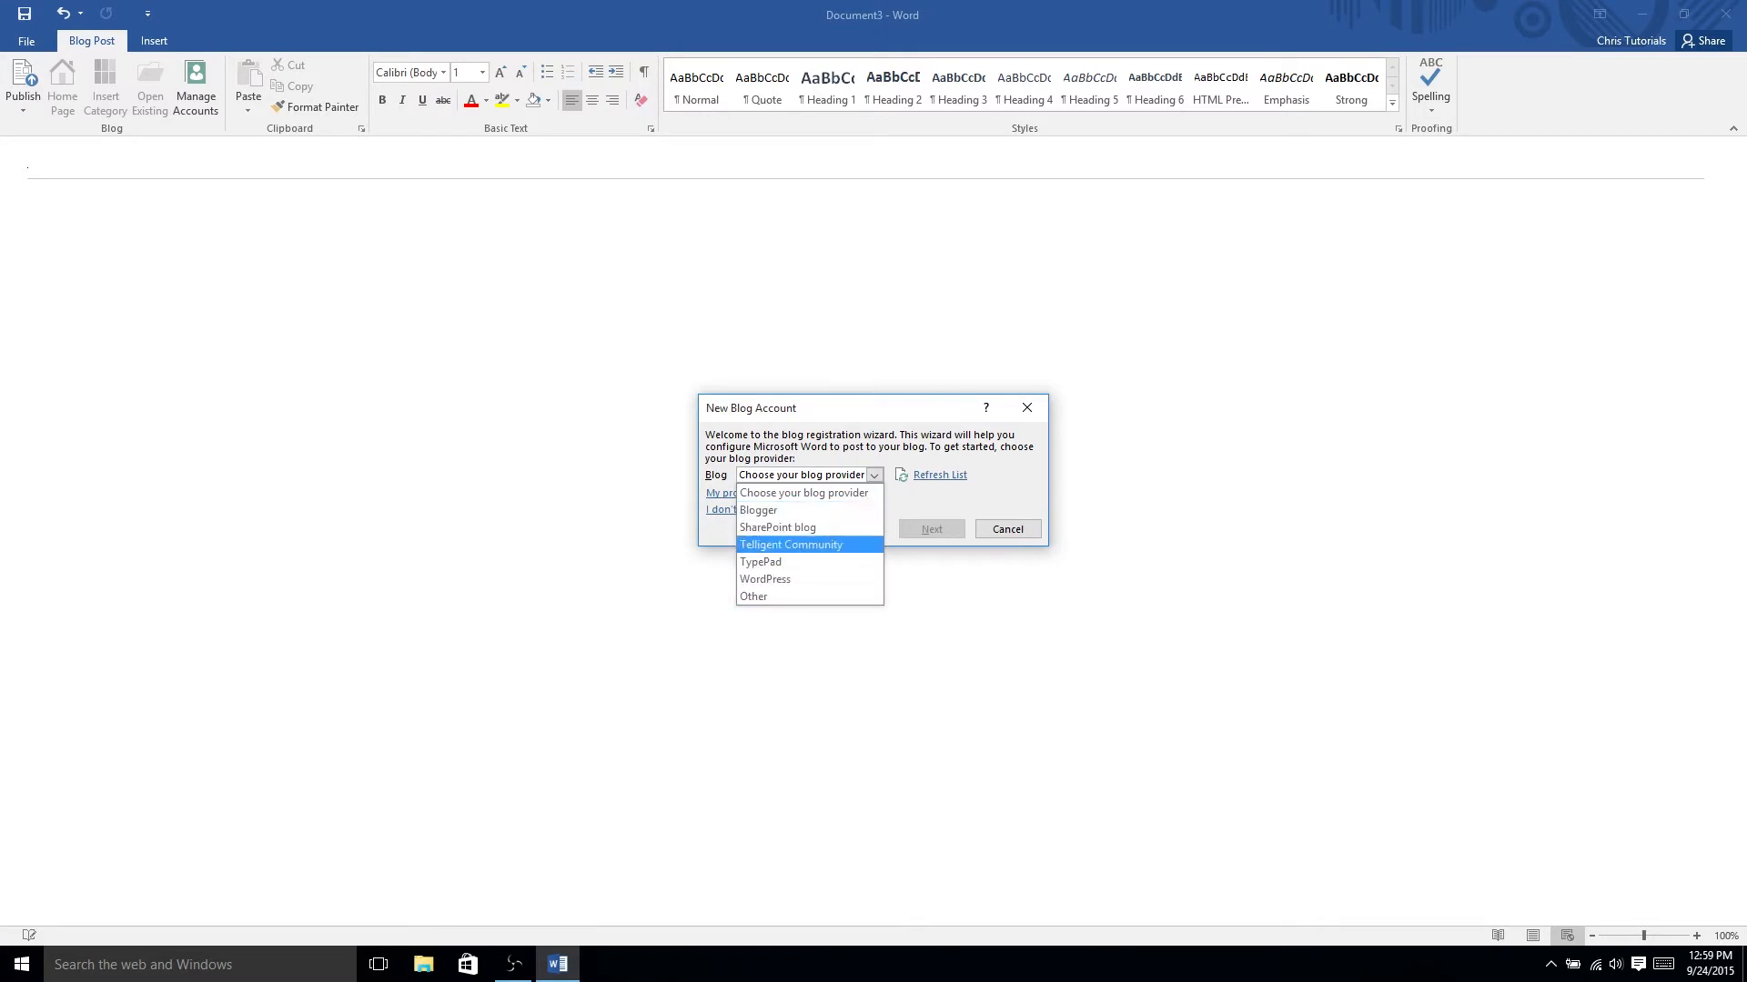
click(765, 579)
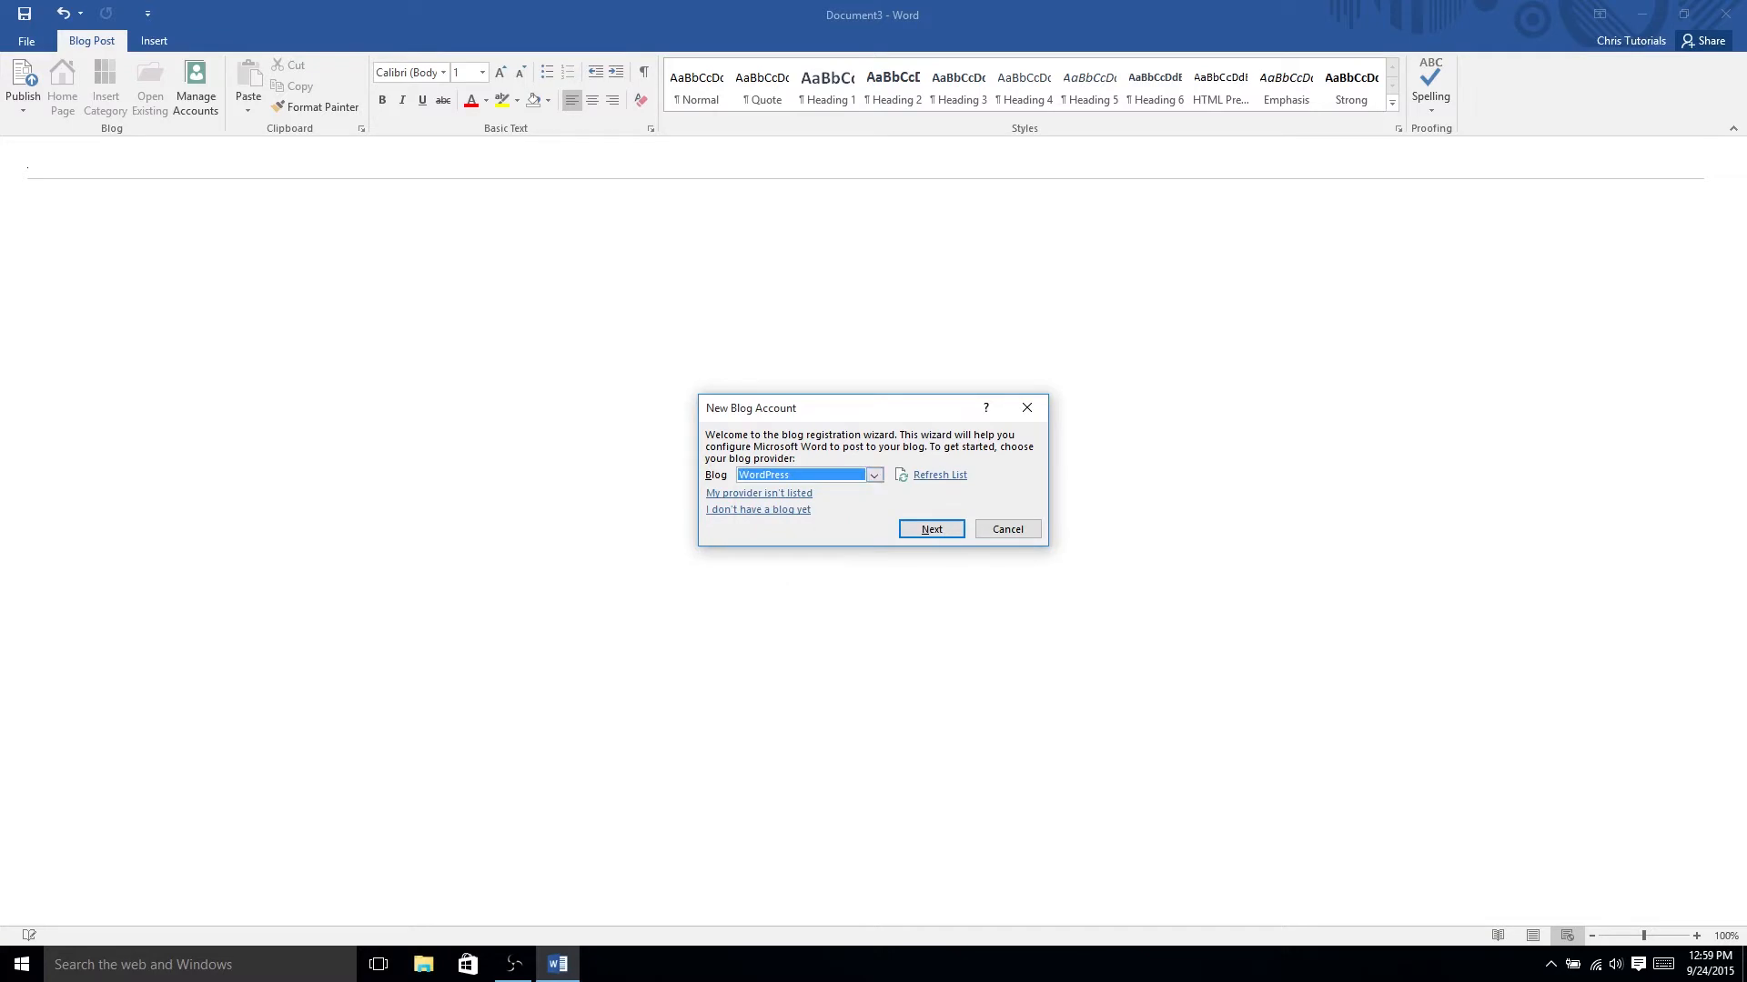
- Fill the WordPress account form with blog URL 'christutorials.w…' and user name 'chri'
click(931, 529)
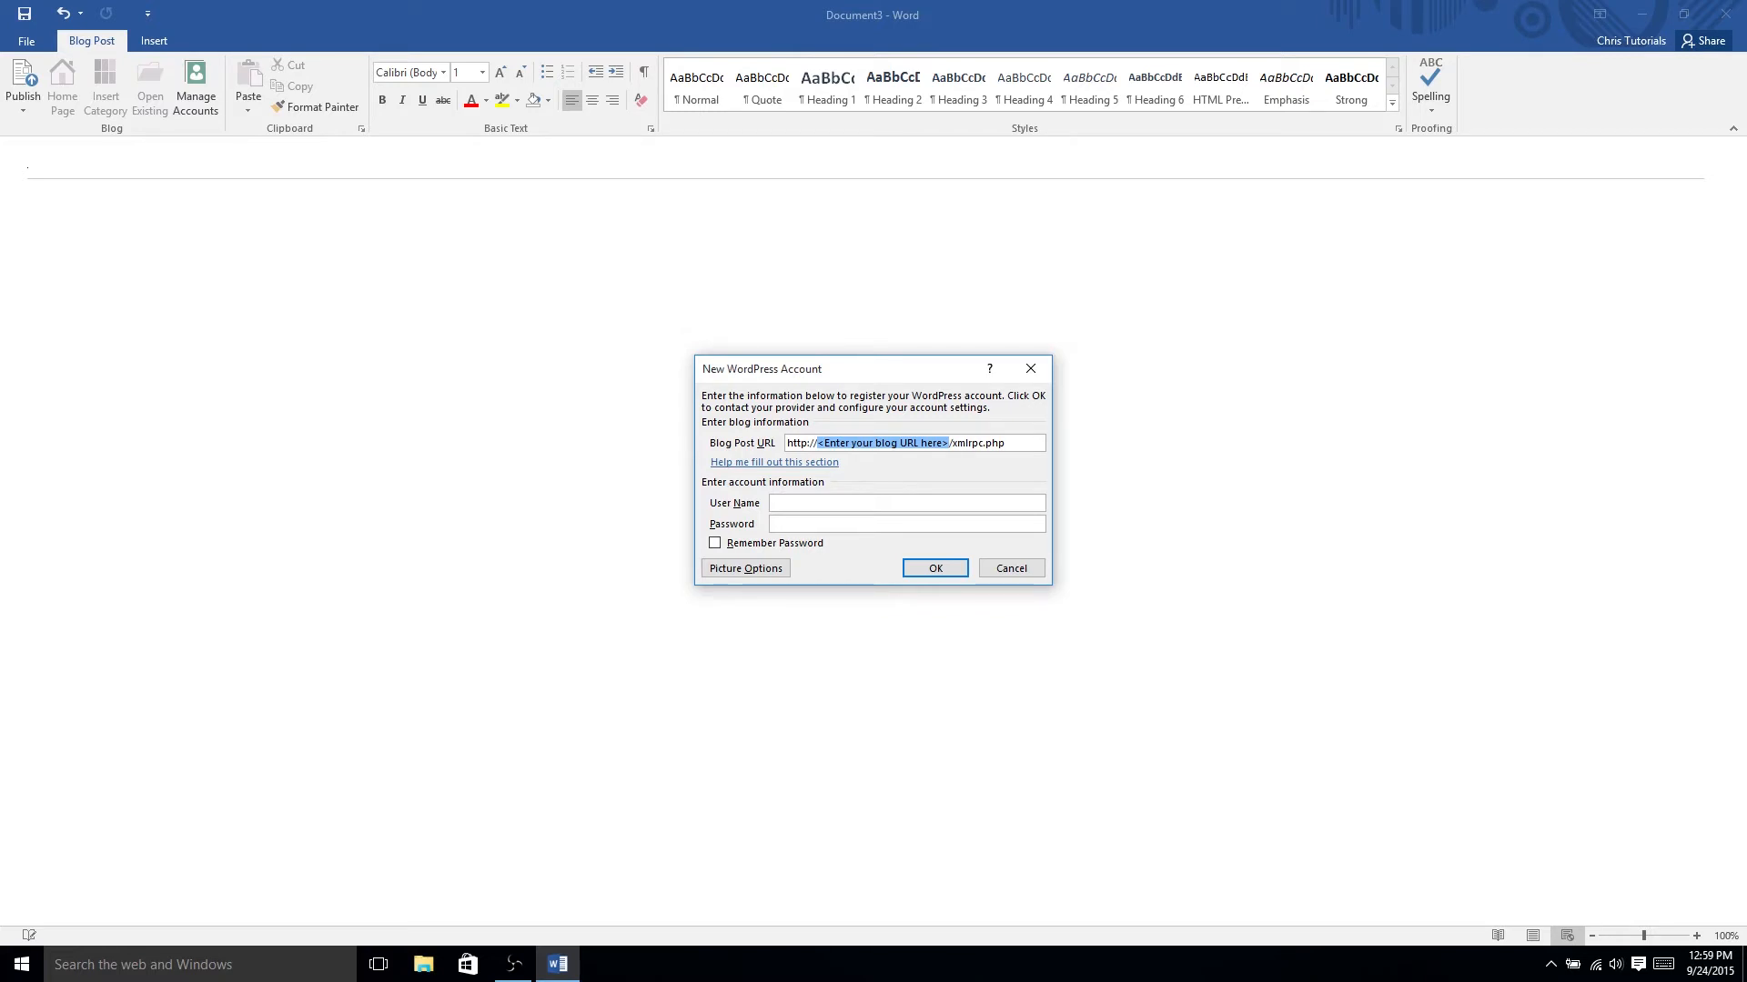
text(christutorials.wordpress.com)
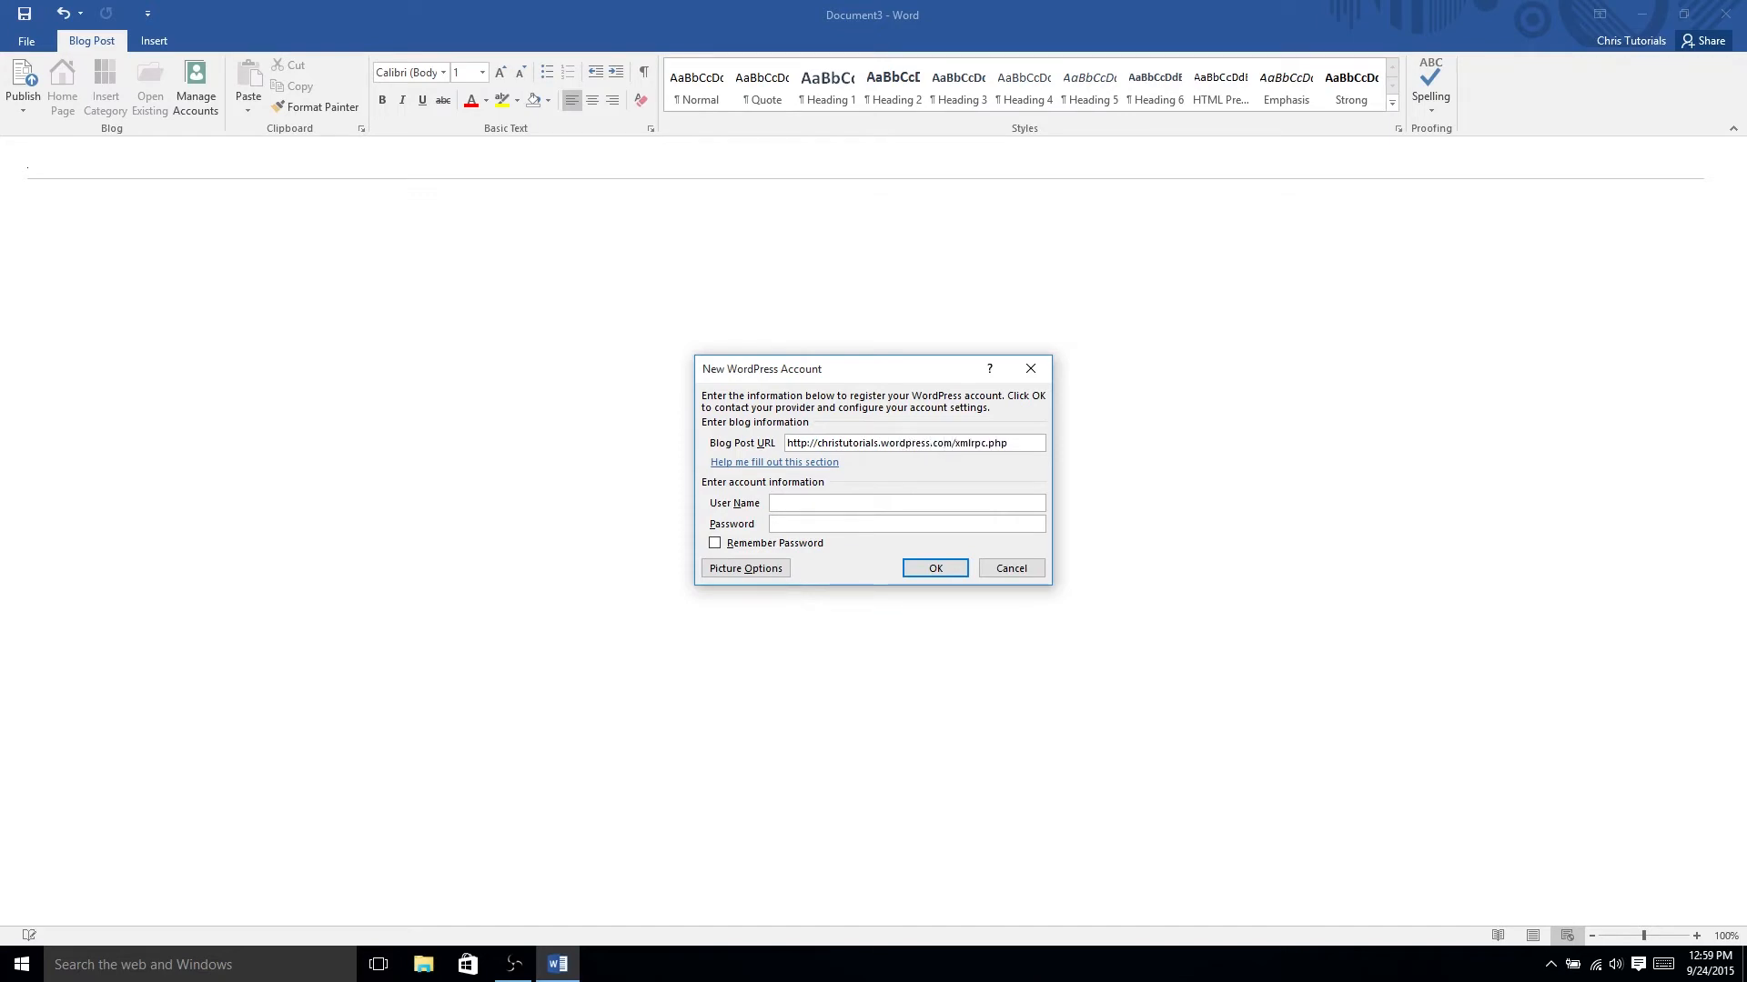
click(907, 502)
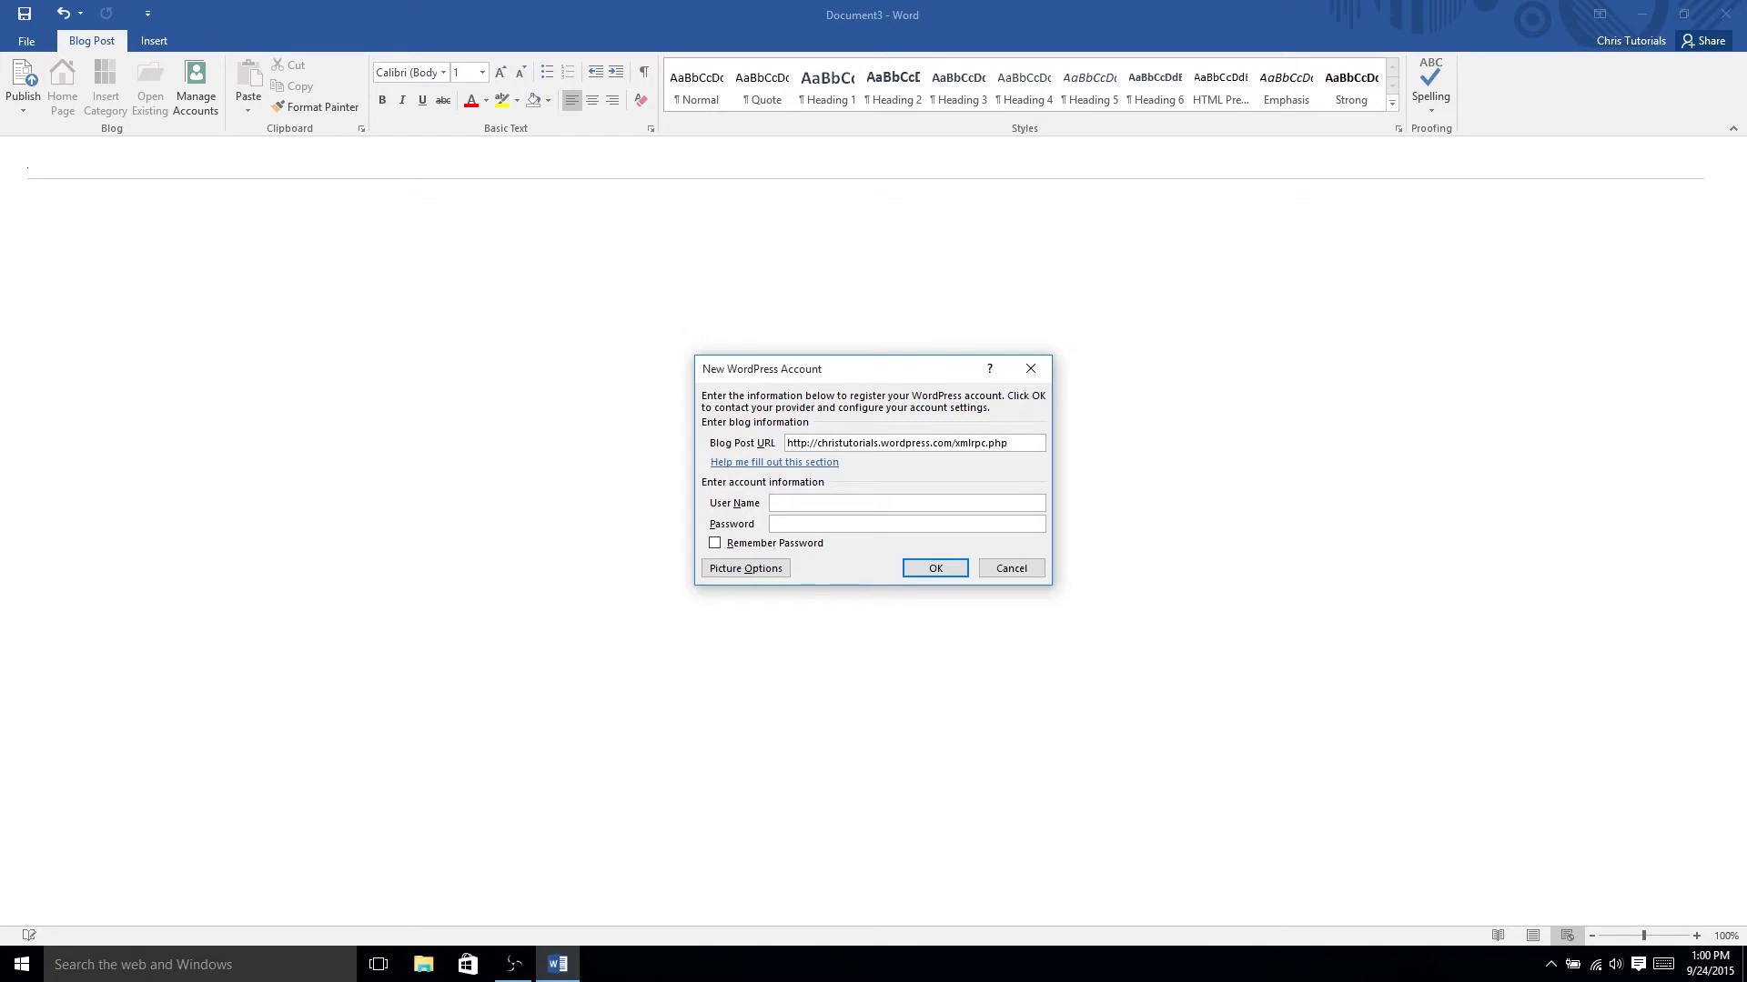
text(christutorials)
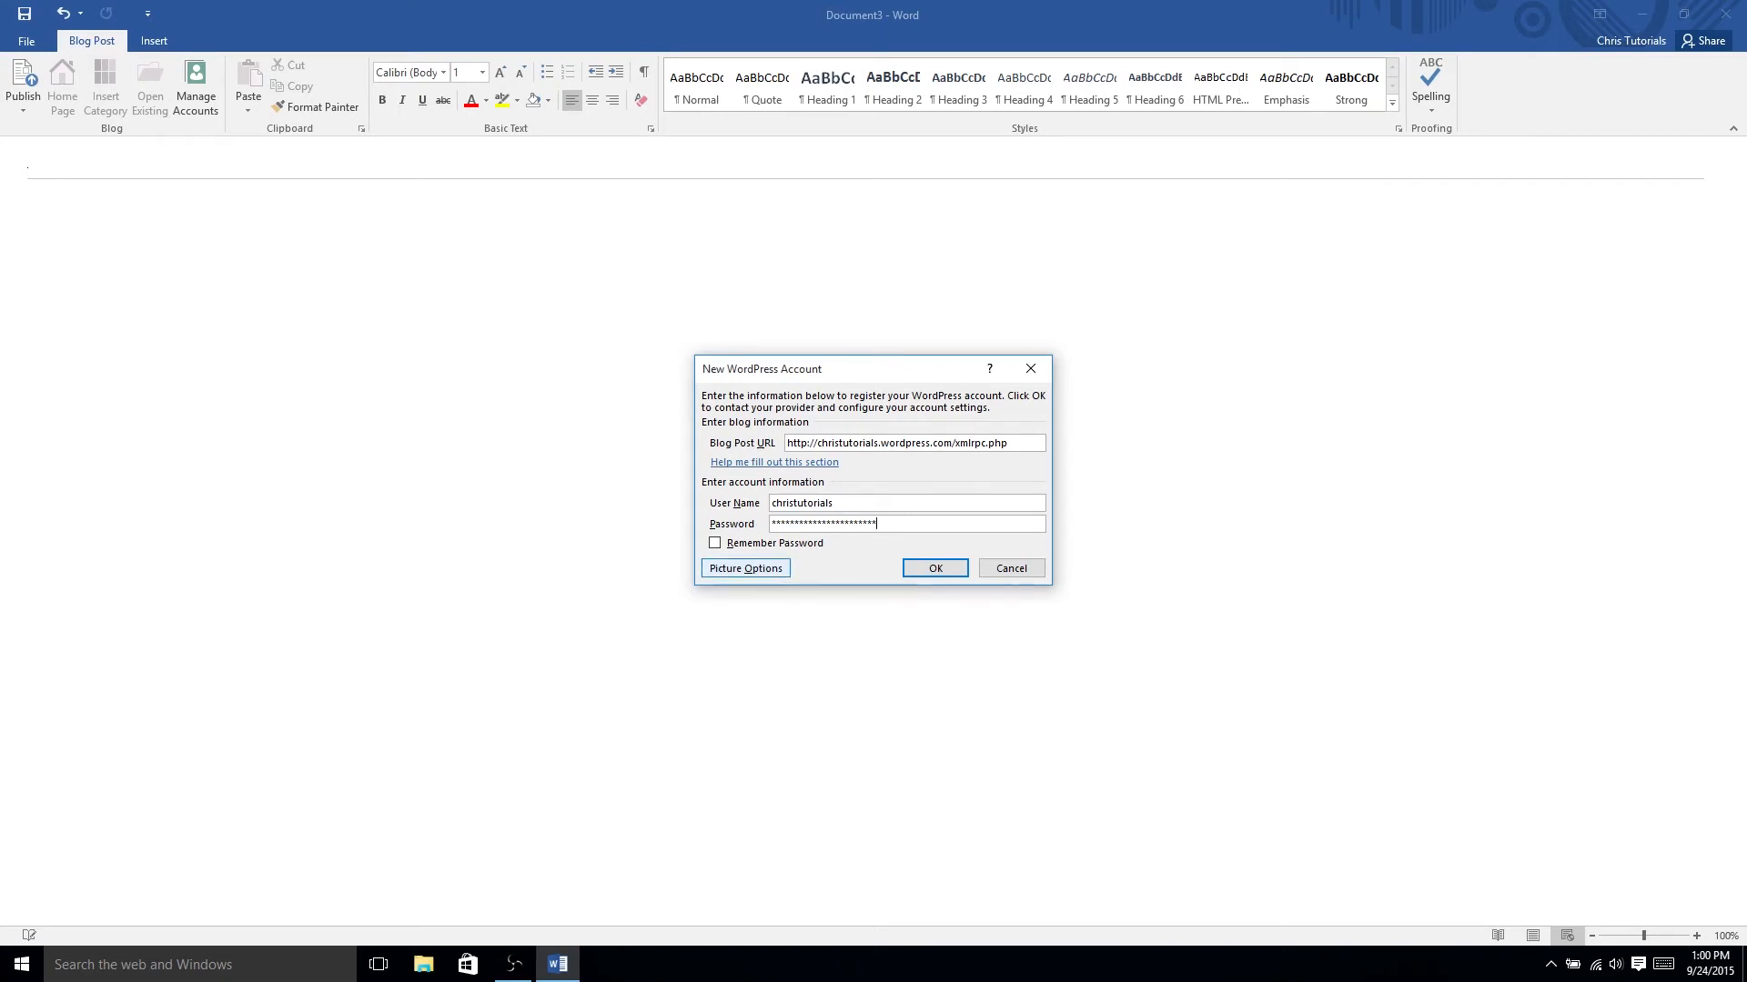
click(745, 568)
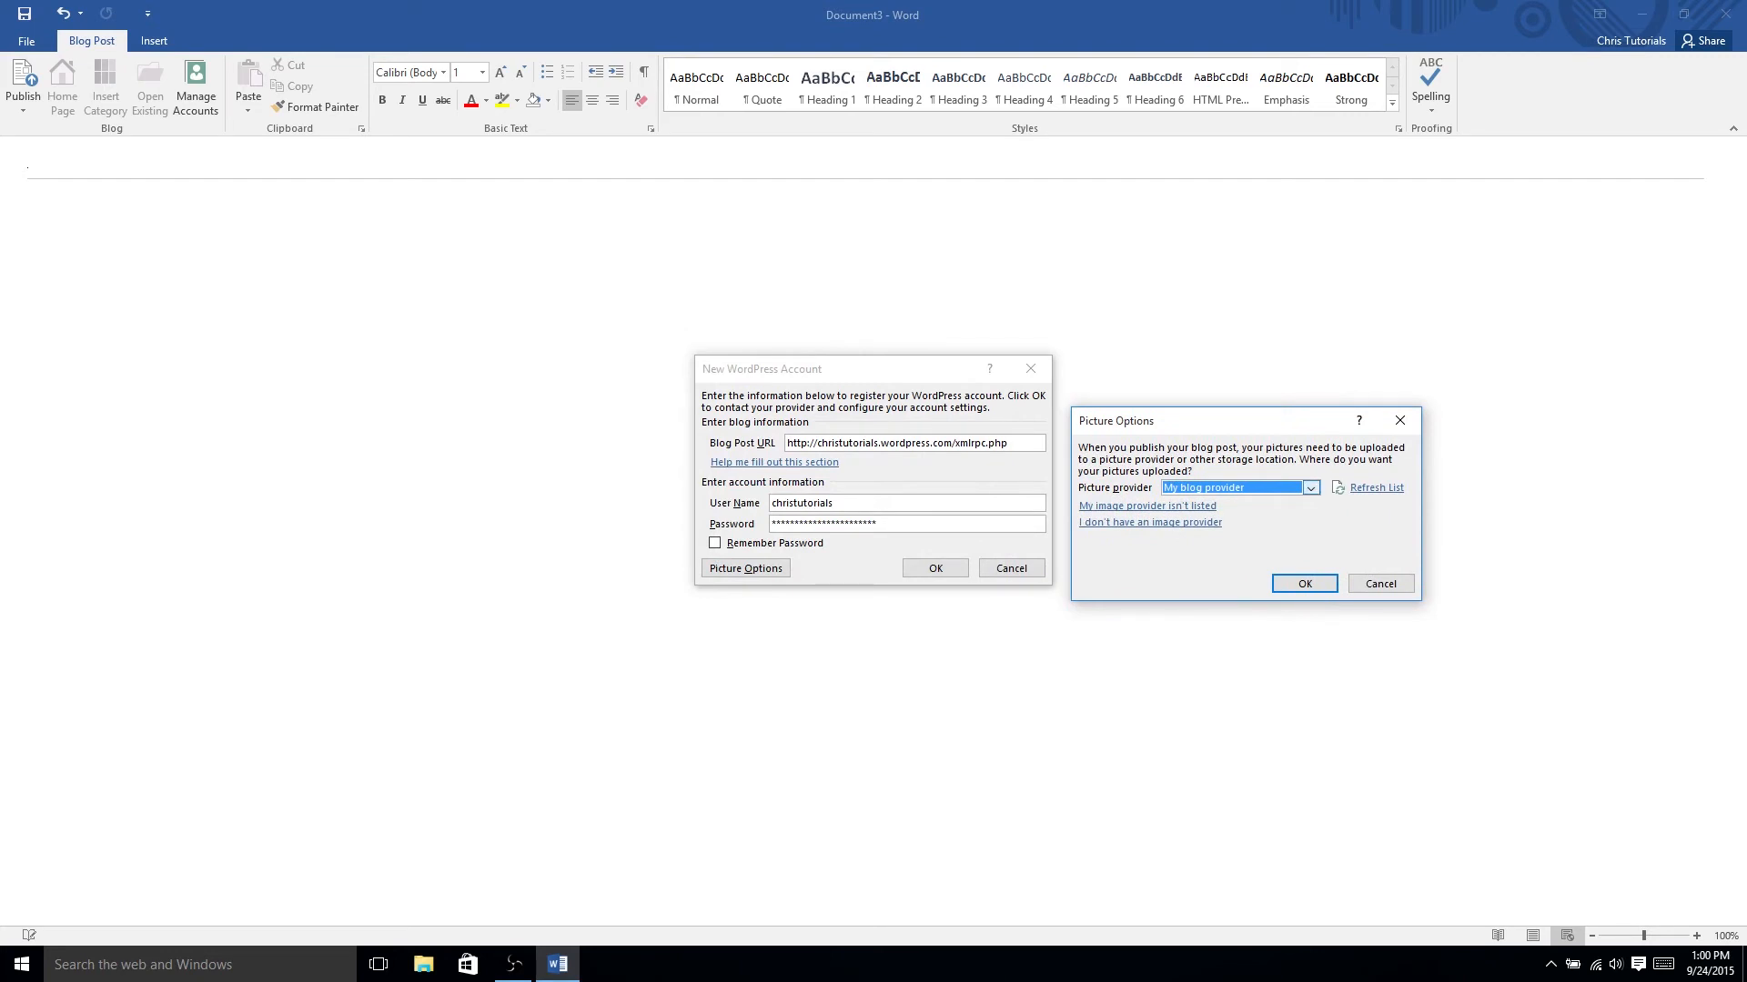
- Keep 'My blog provider' as the picture provider and close Picture Options
click(1310, 487)
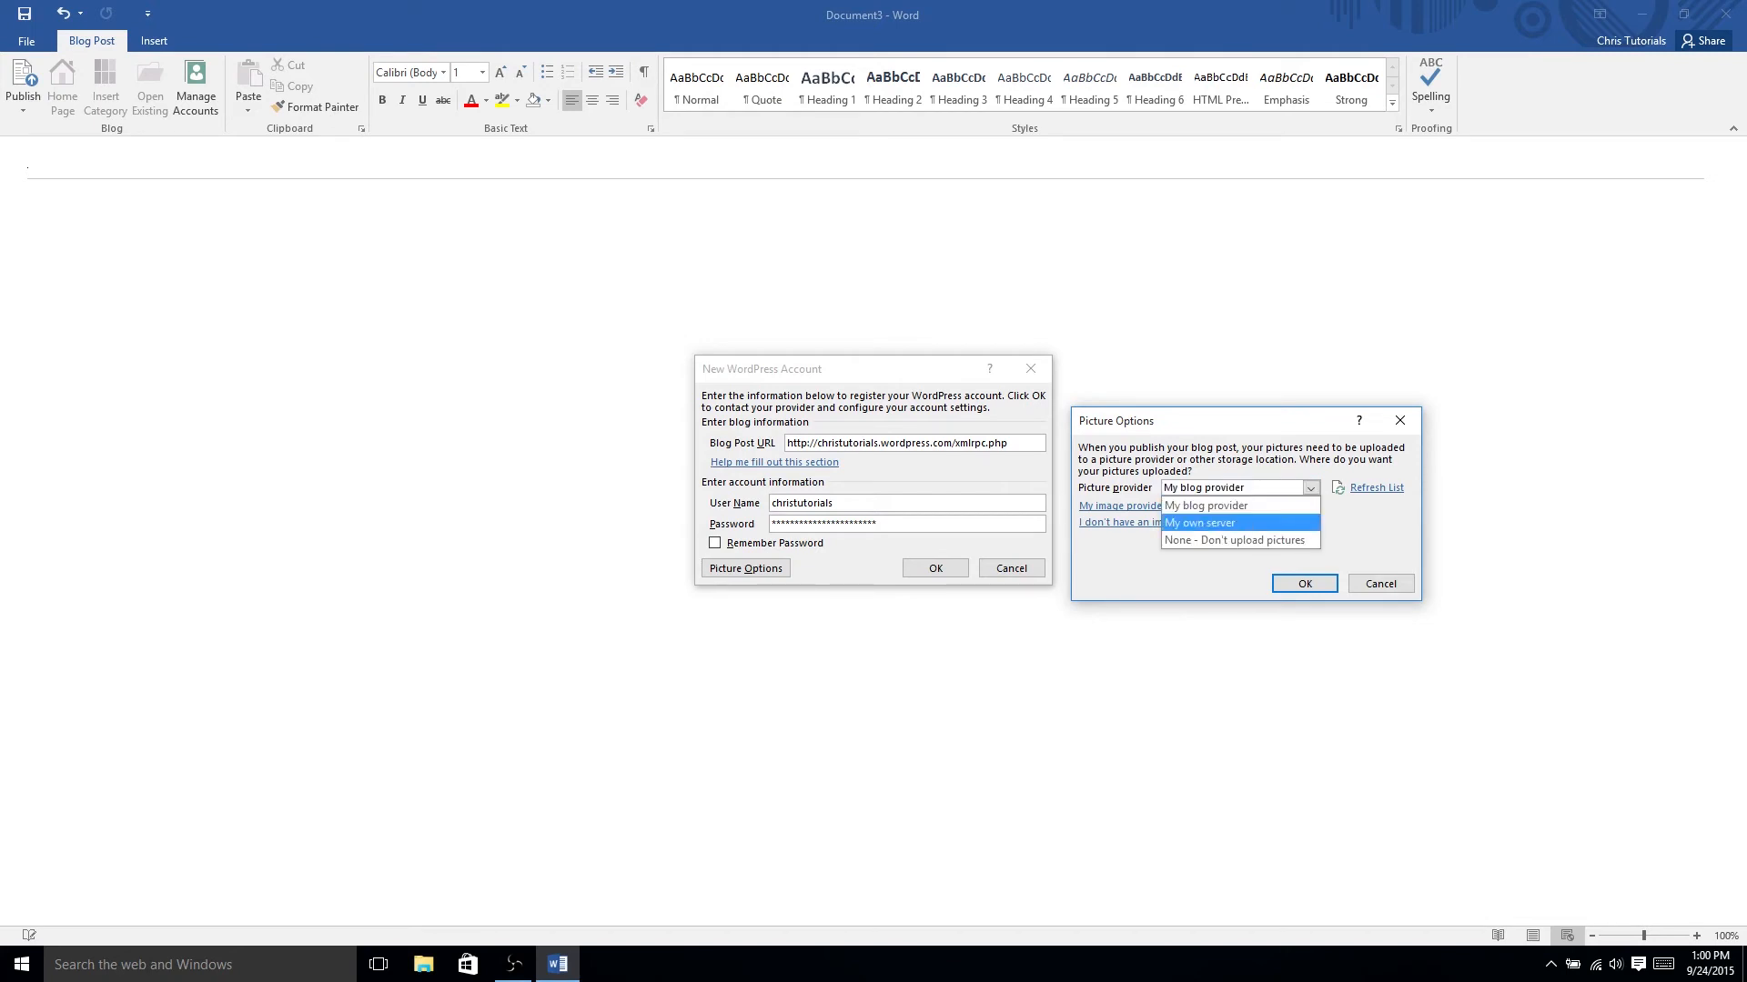
mouse_move(1206, 505)
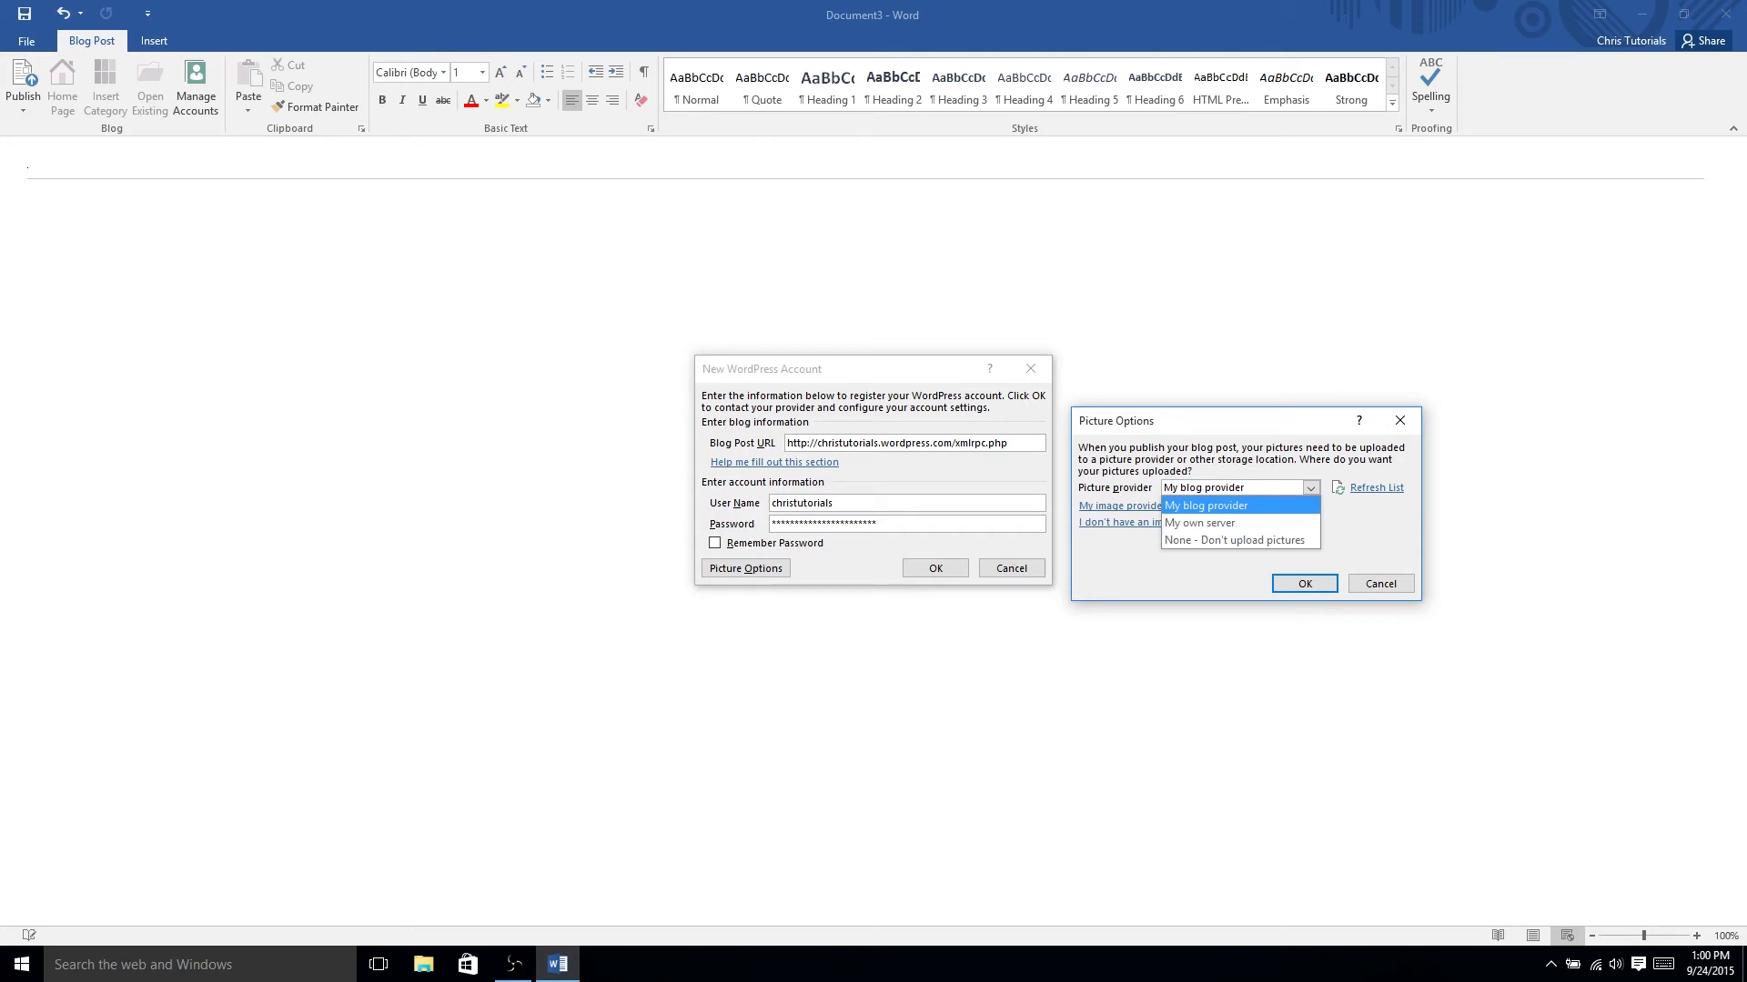
click(1206, 505)
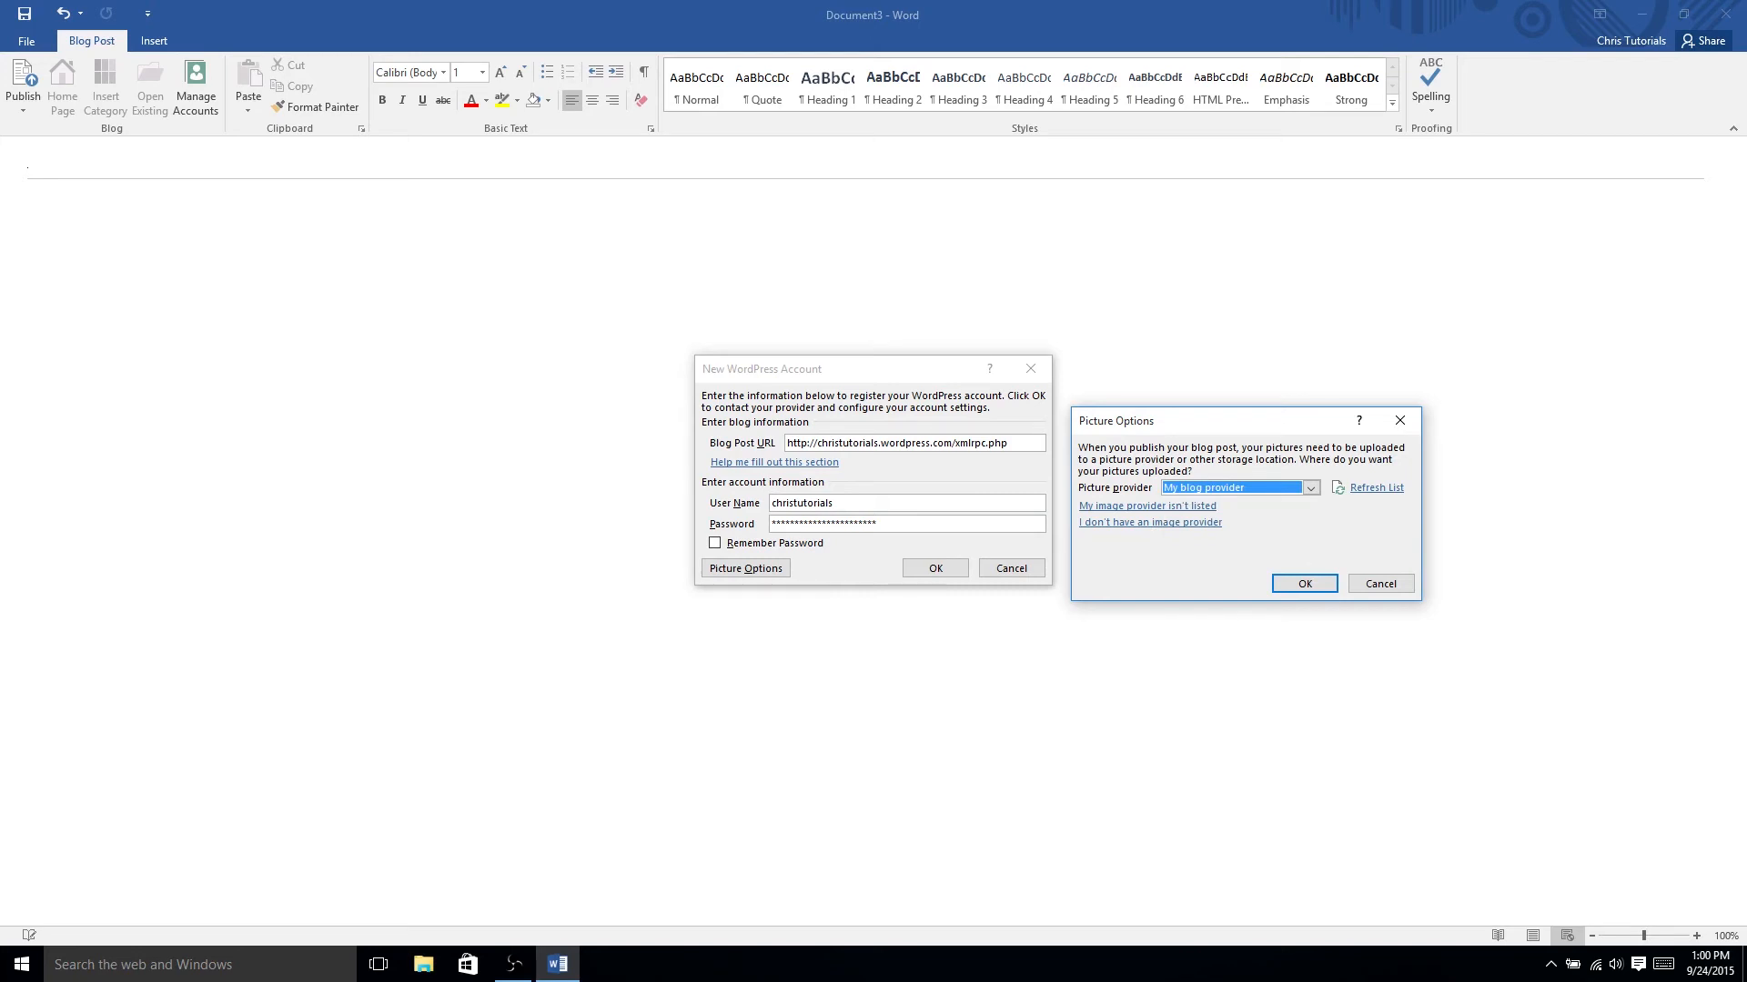
click(1311, 488)
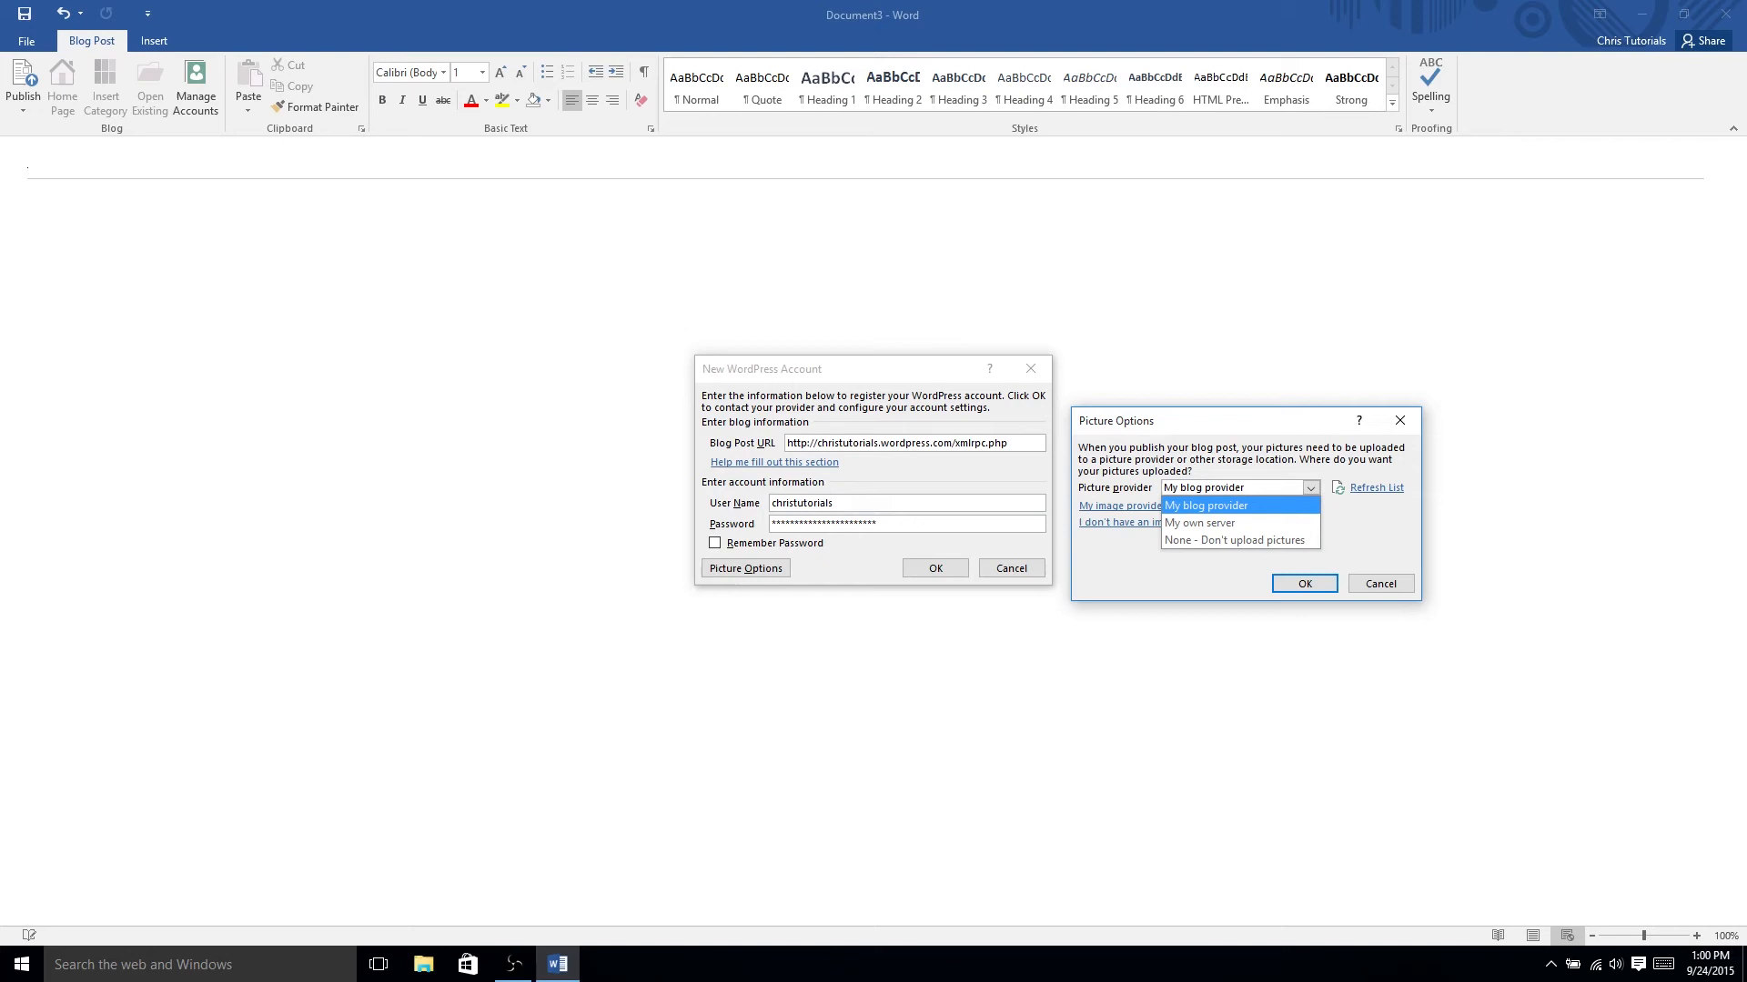
click(1206, 505)
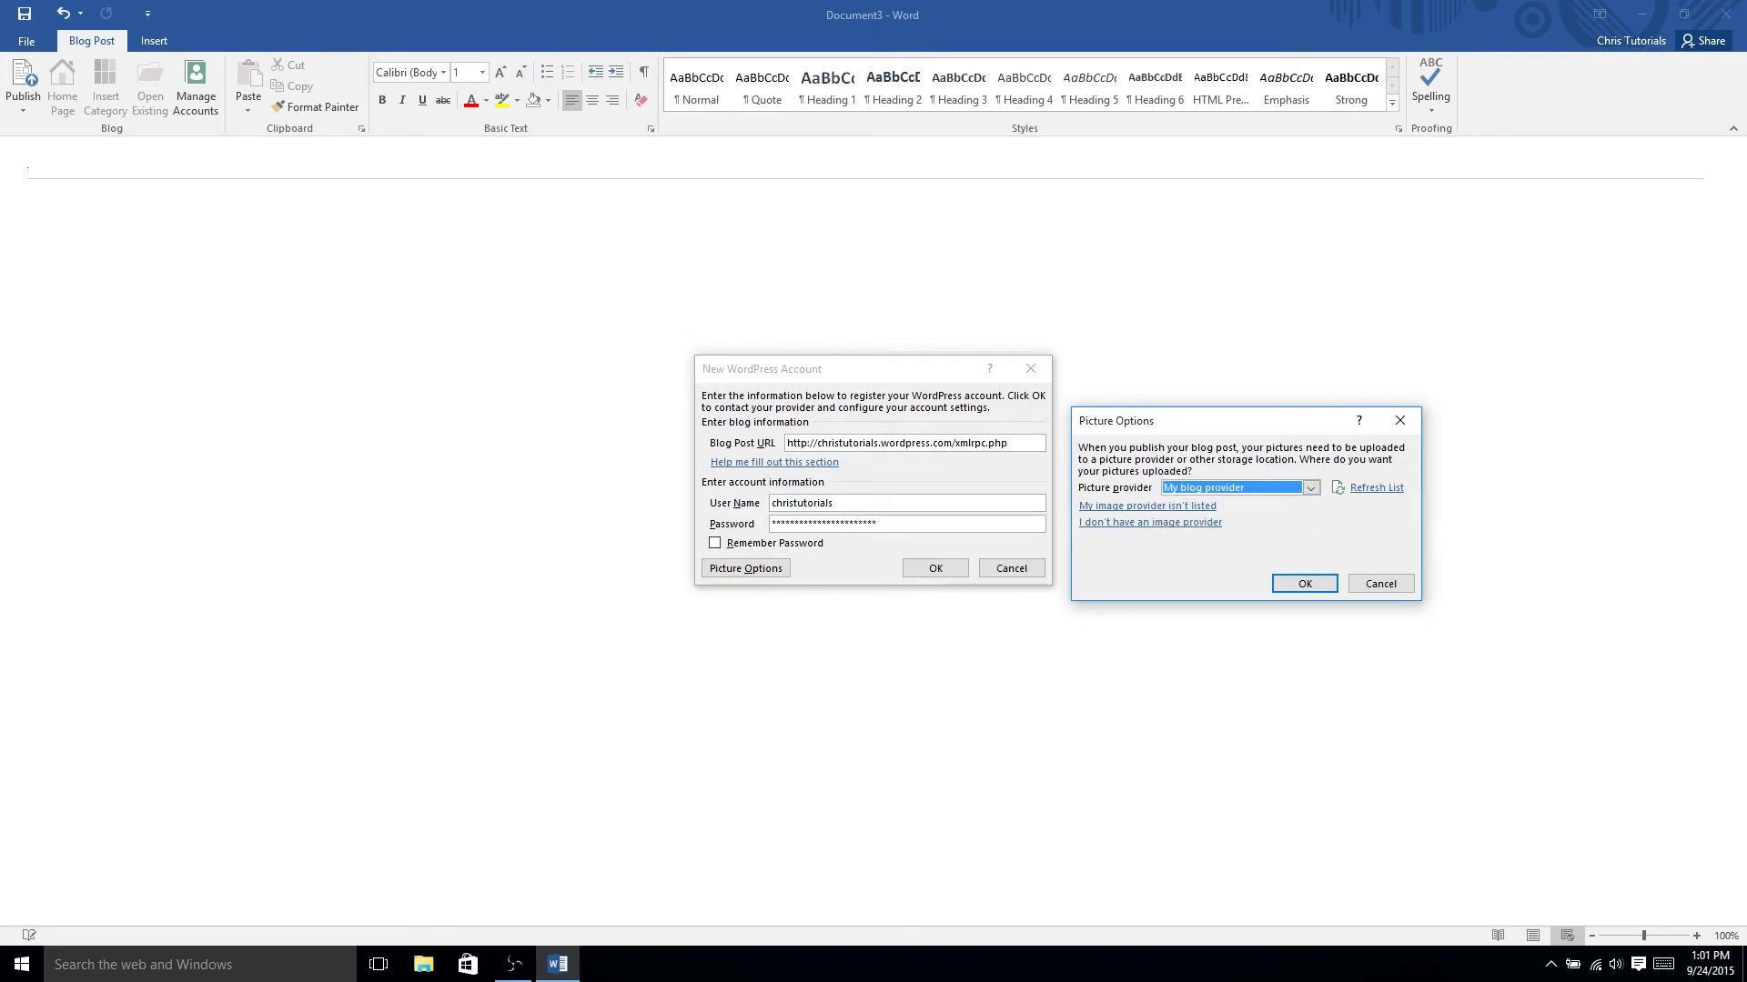
click(1311, 487)
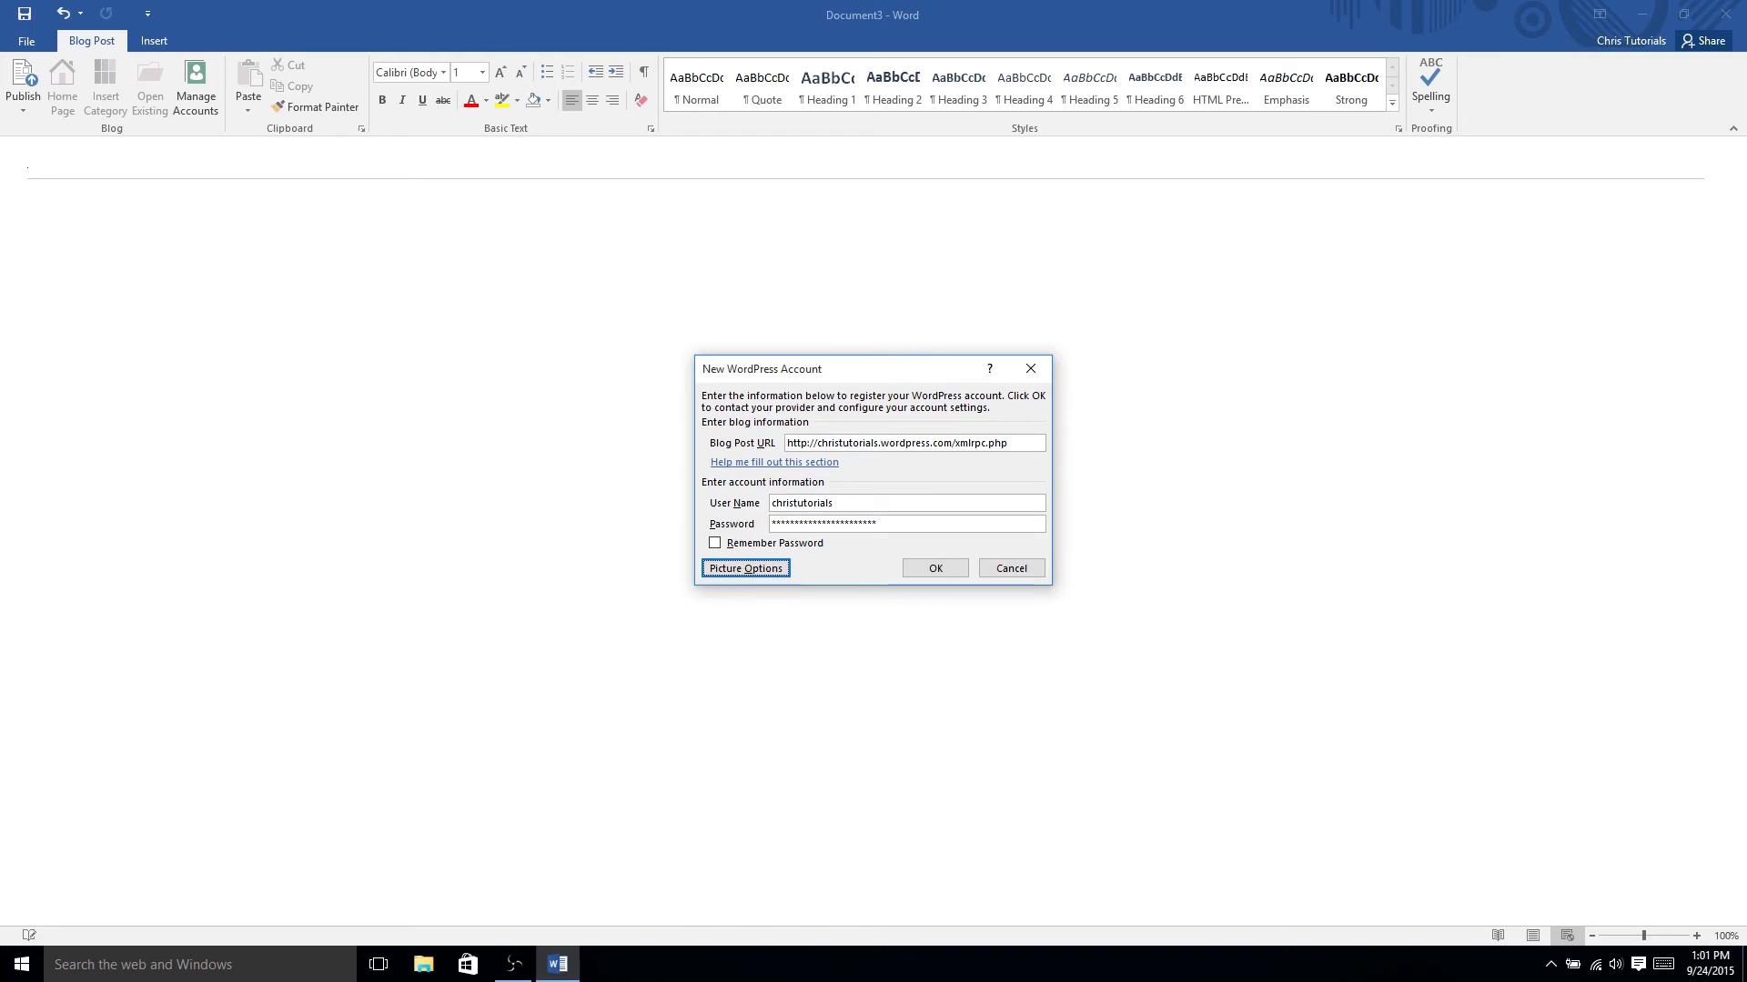
- Confirm the New WordPress Account dialog to register the account
click(936, 568)
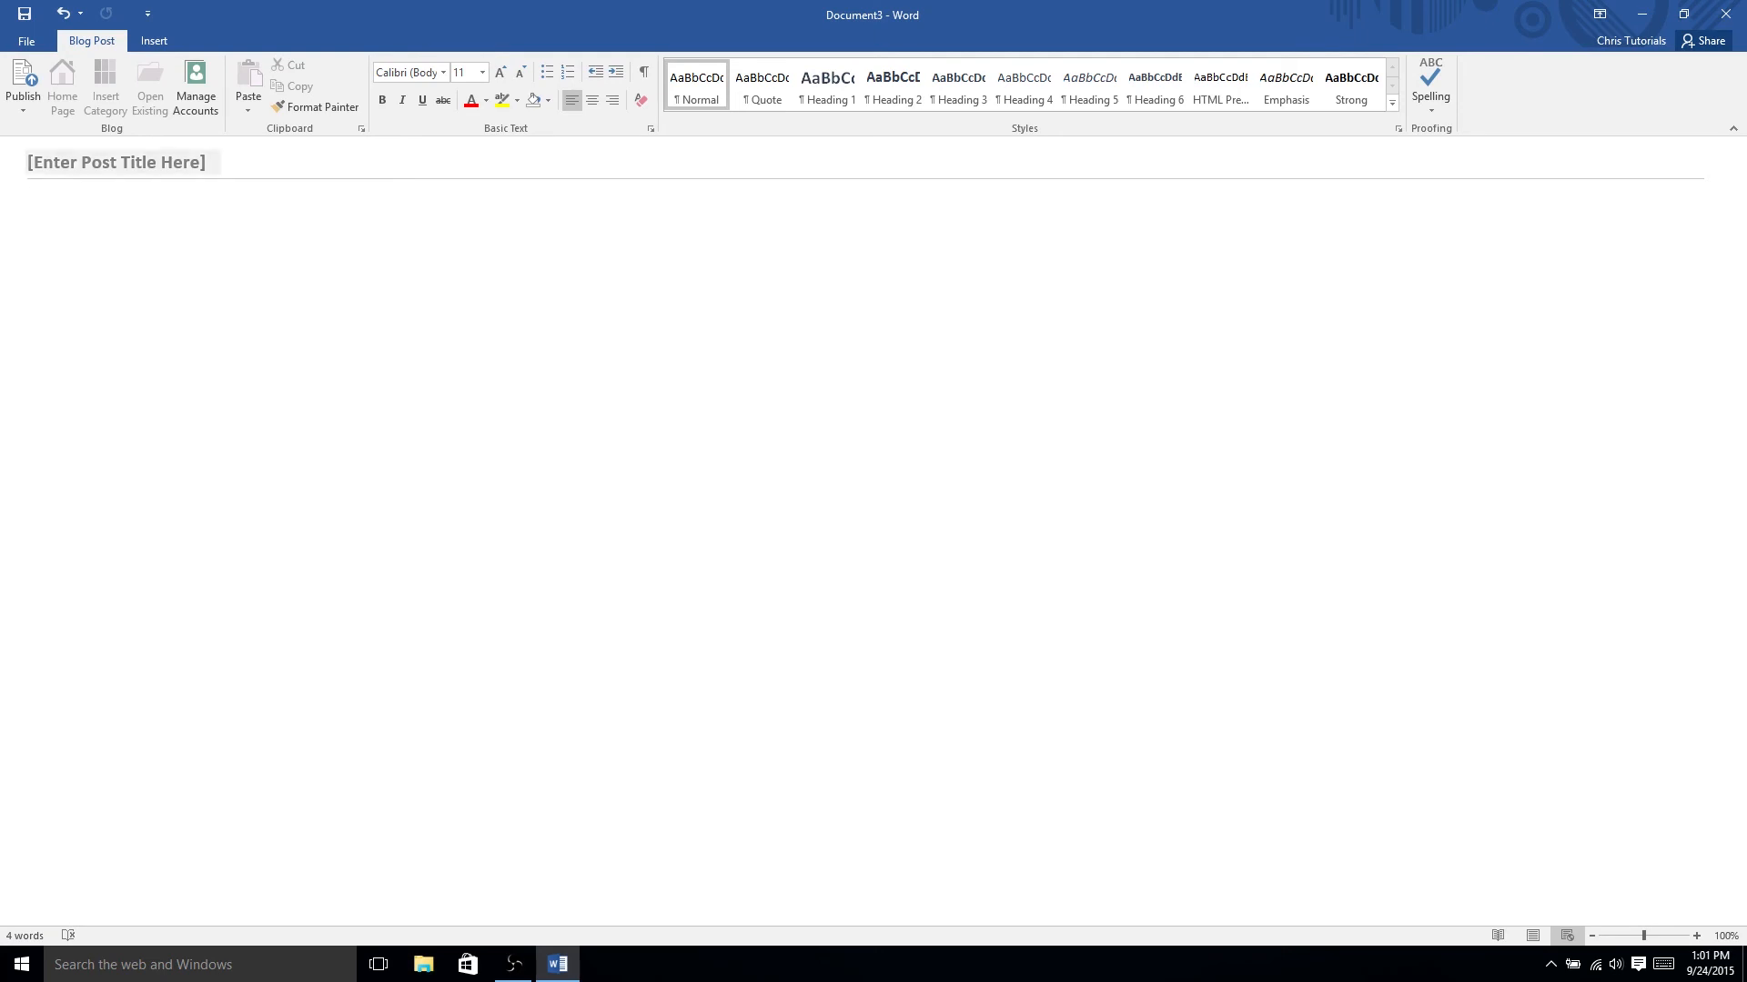
- Replace the title placeholder with 'Blog Post Title' and move into the post body
click(116, 162)
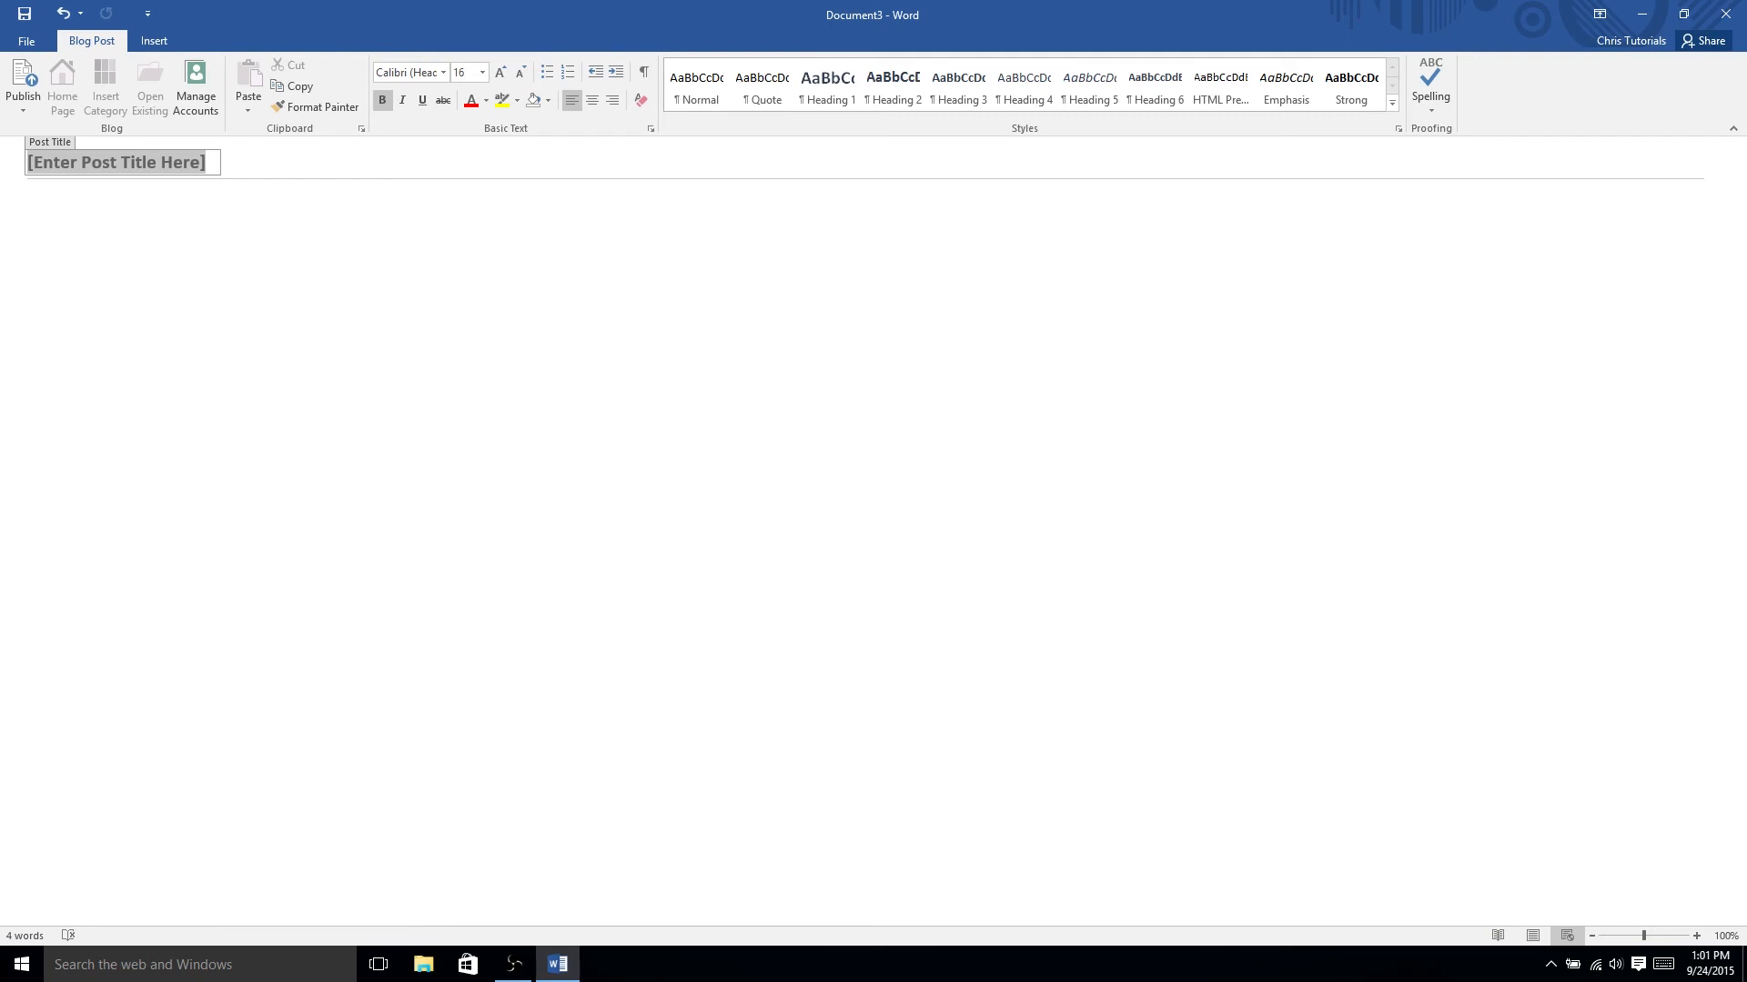
text(Blog P)
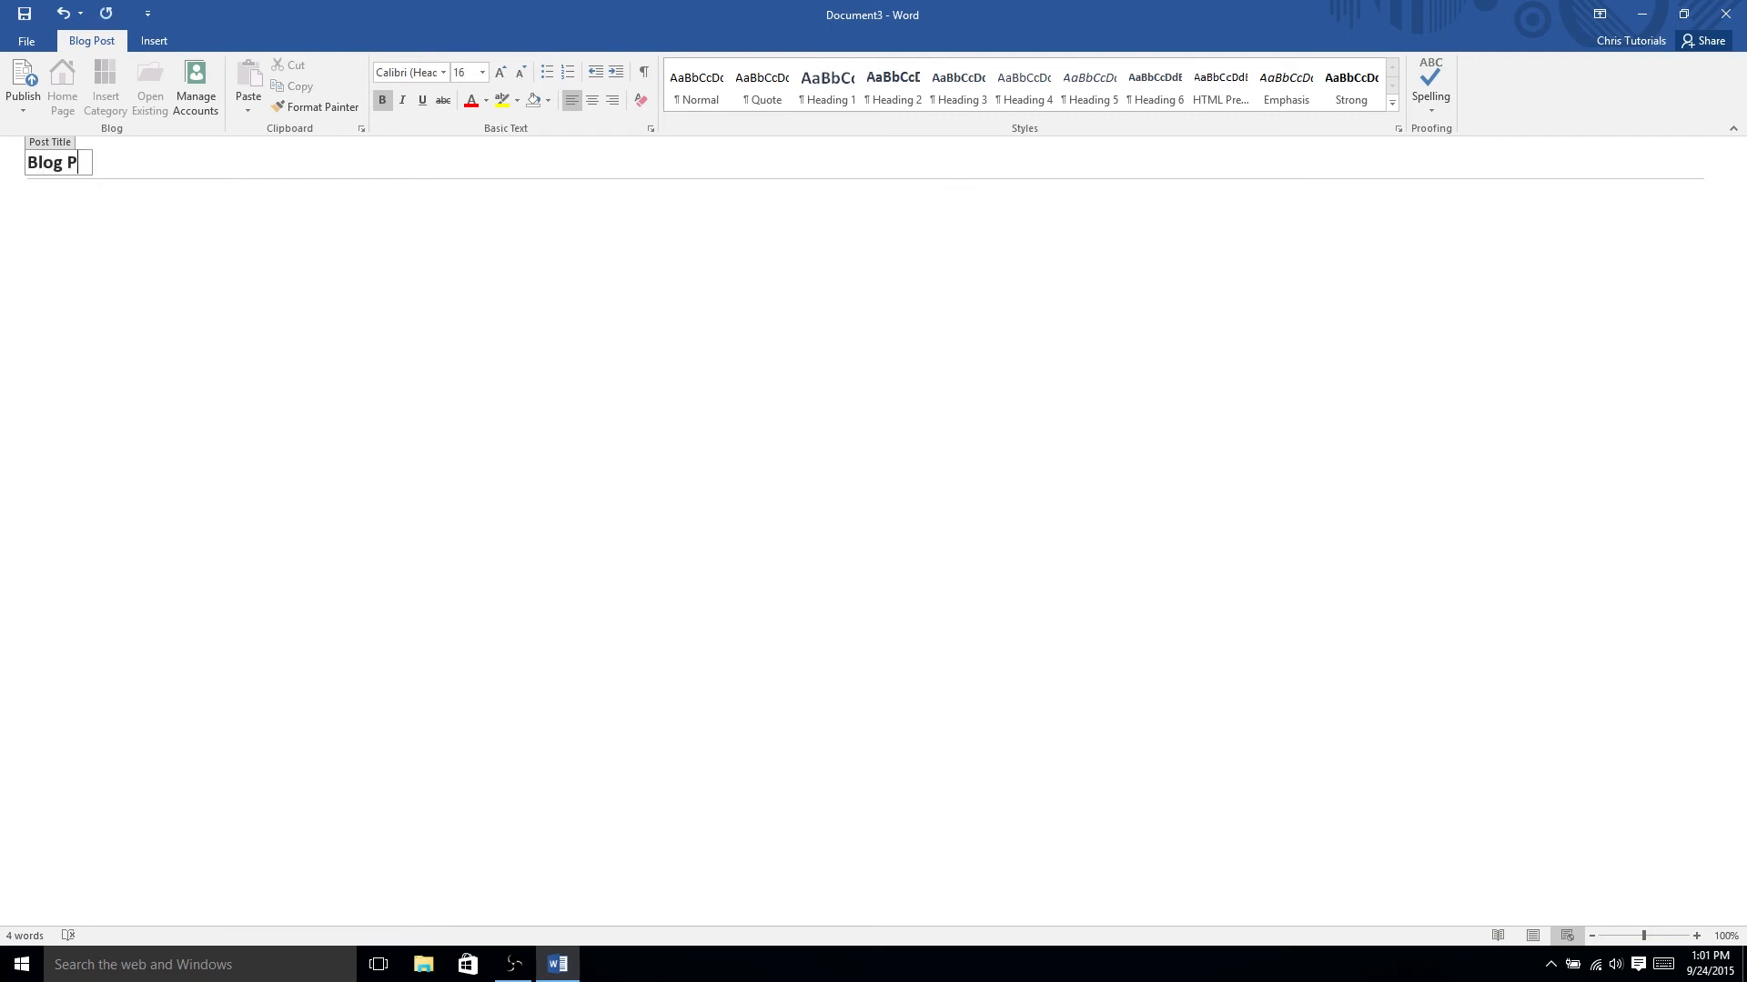
text(ost Title)
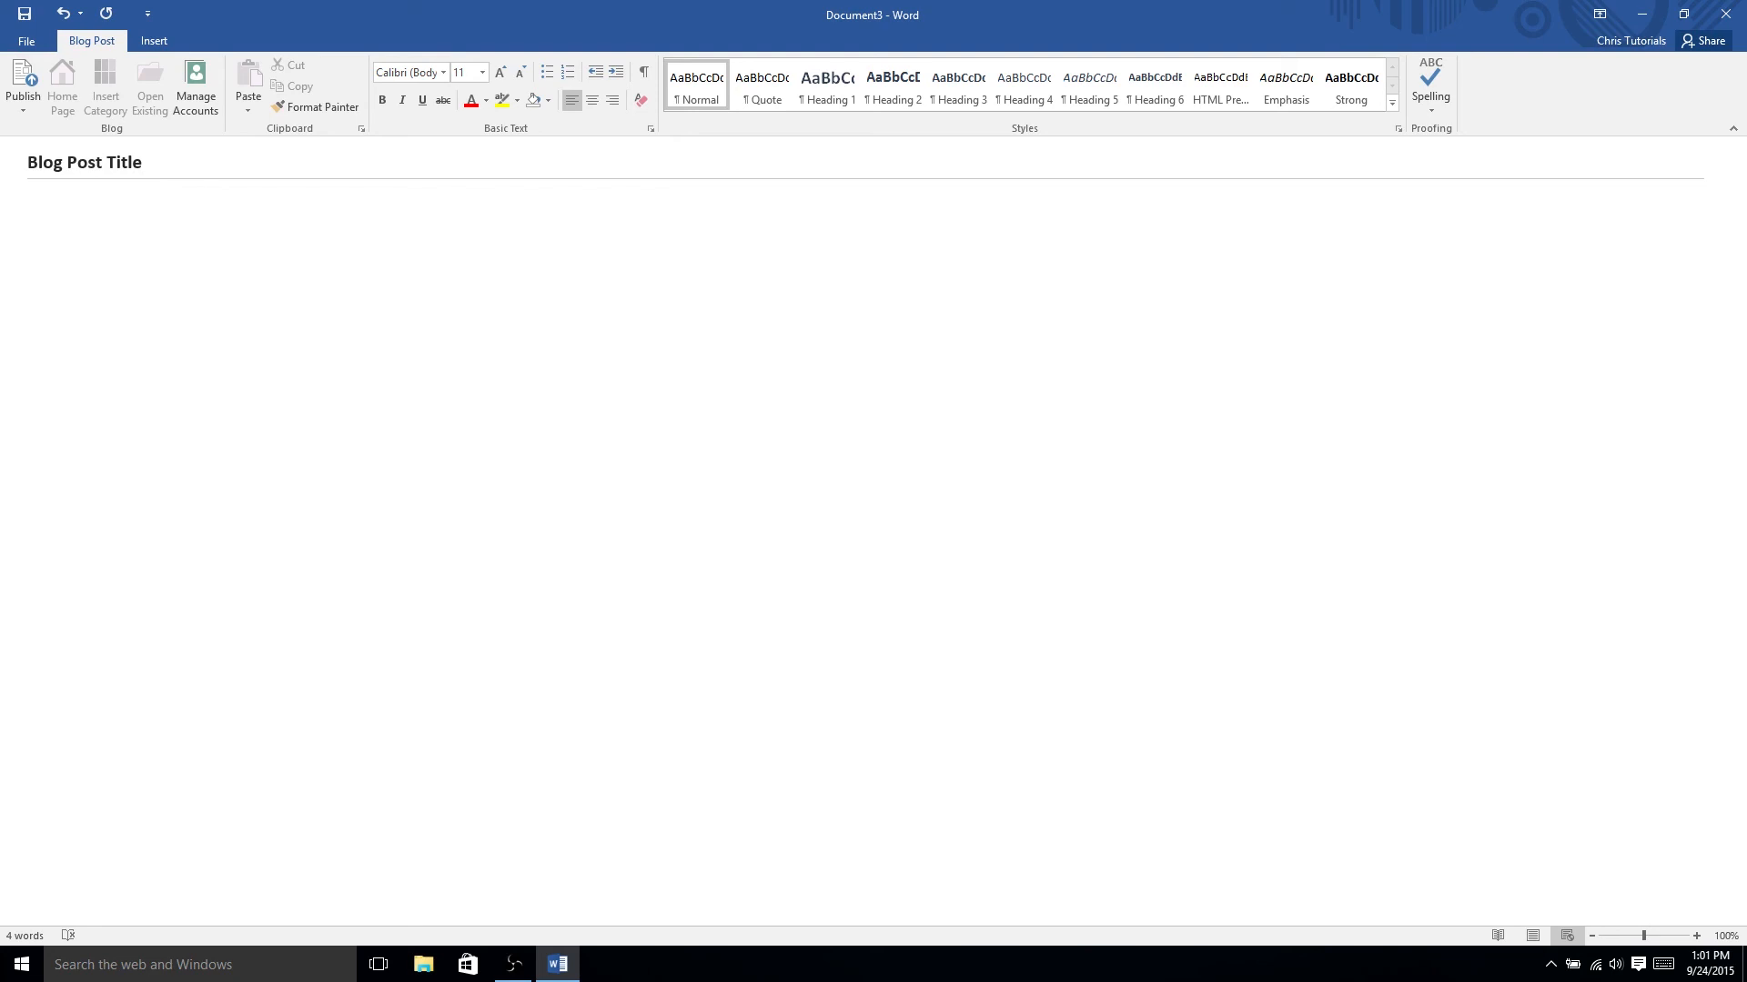
click(32, 196)
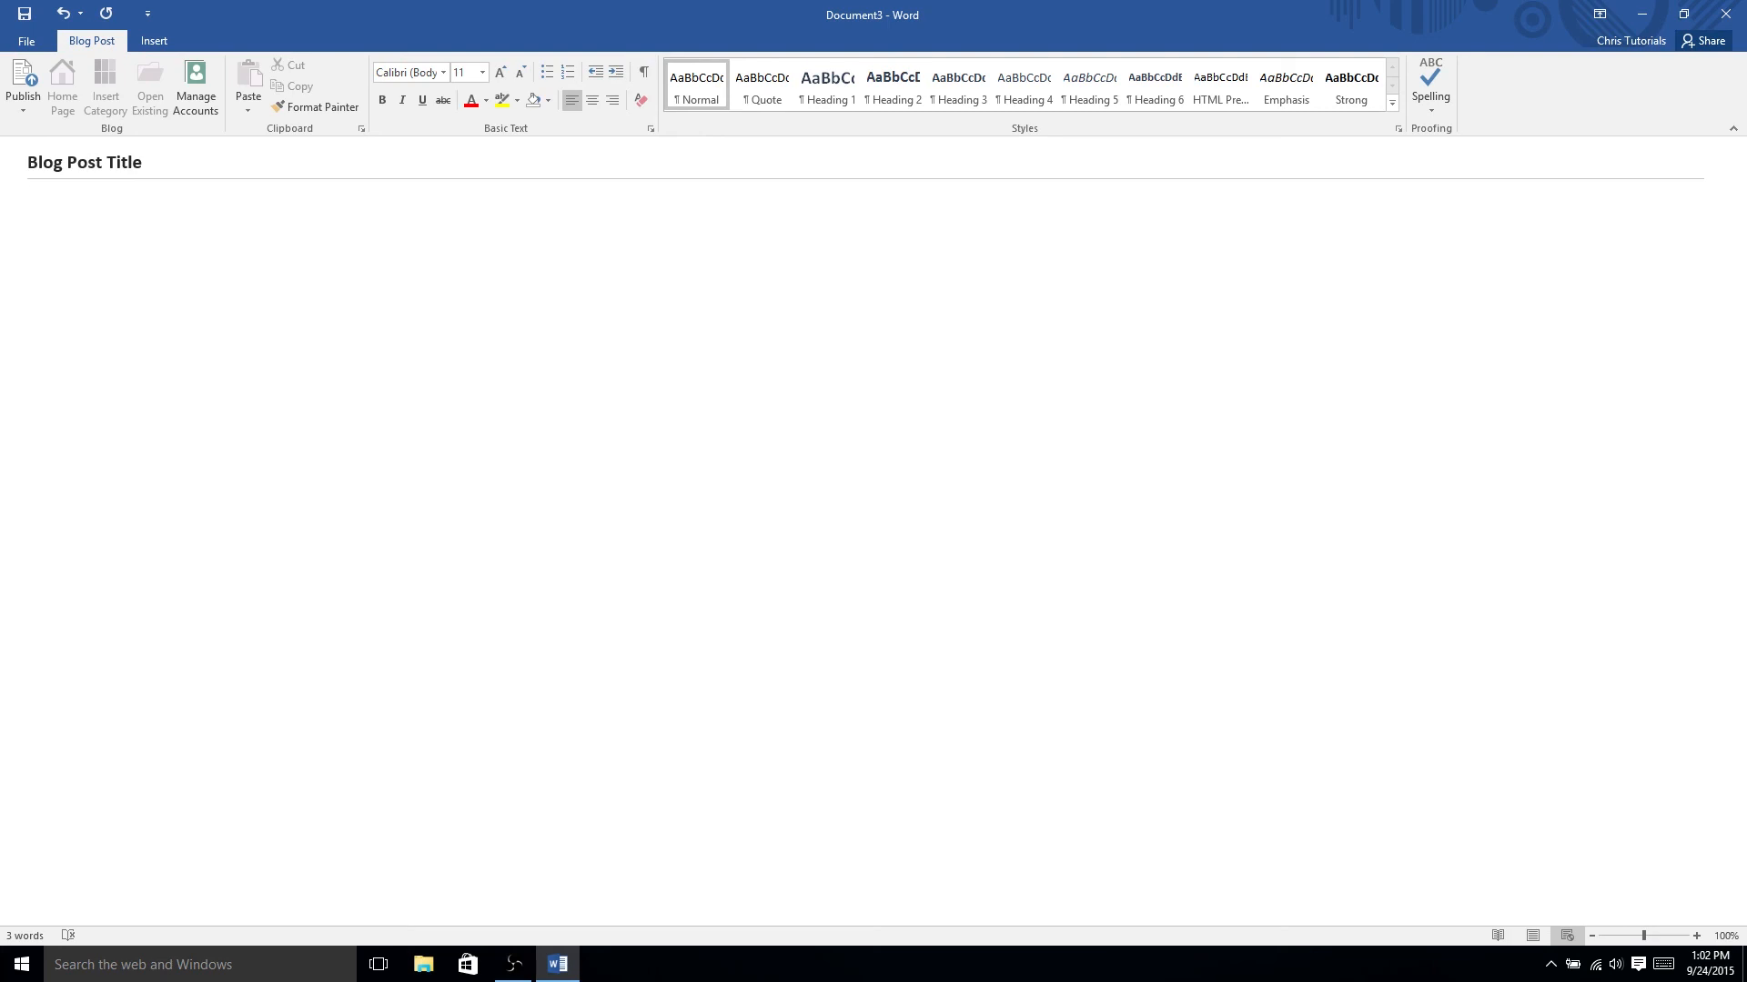
click(31, 198)
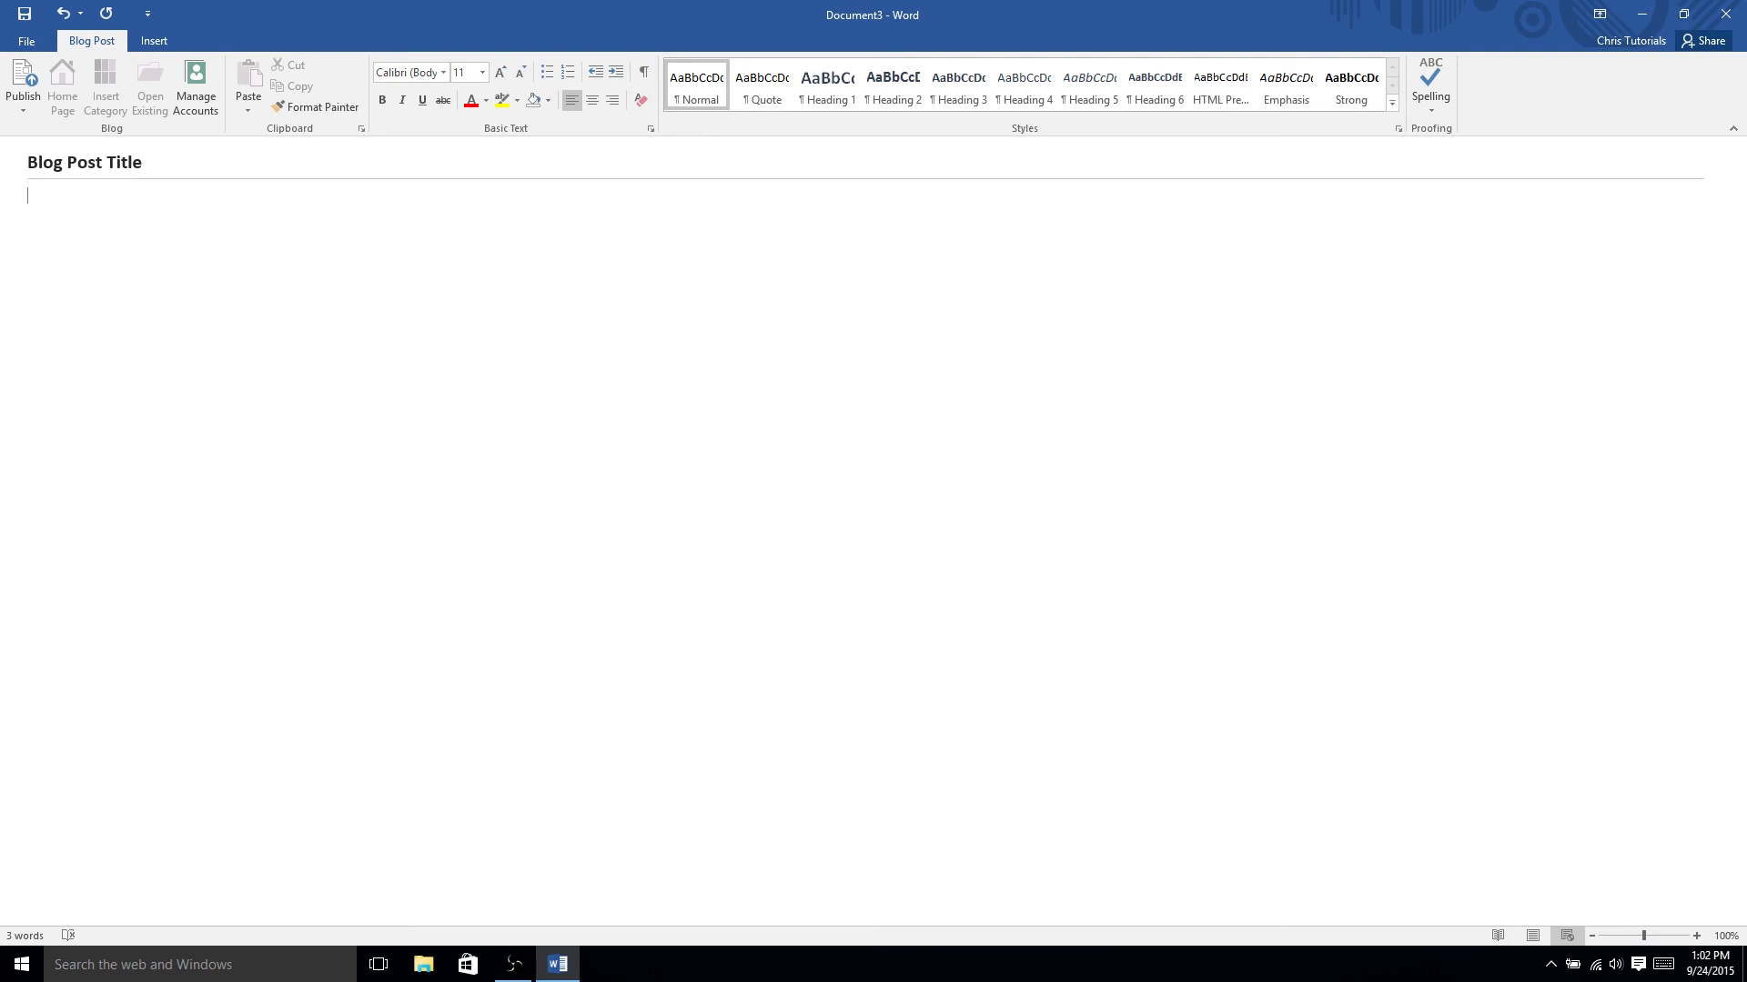